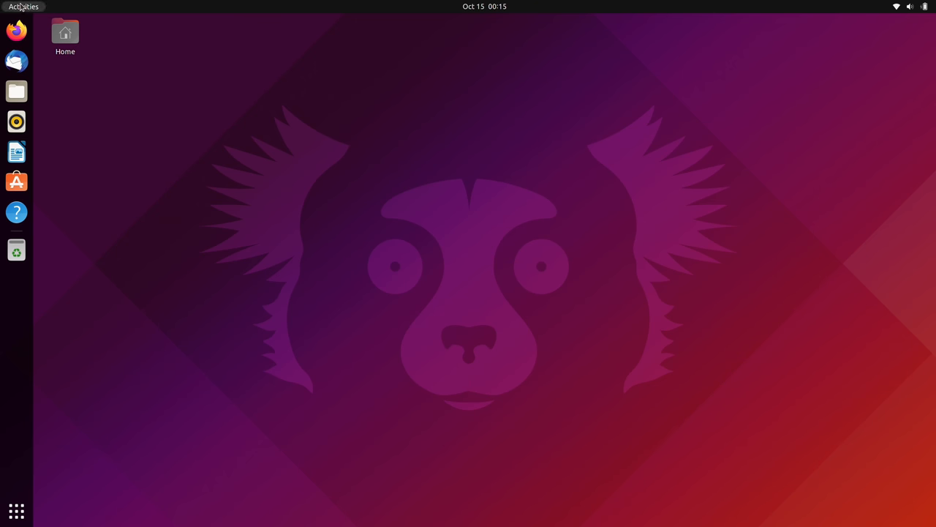
# Step: Open the Activities overview with its search field and workspace thumbnails
pyautogui.click(24, 7)
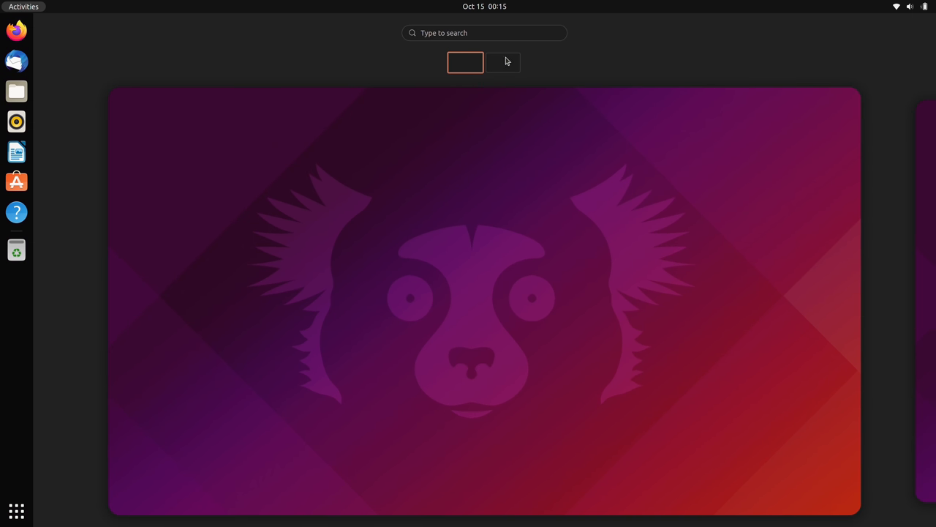
pyautogui.moveTo(400, 217)
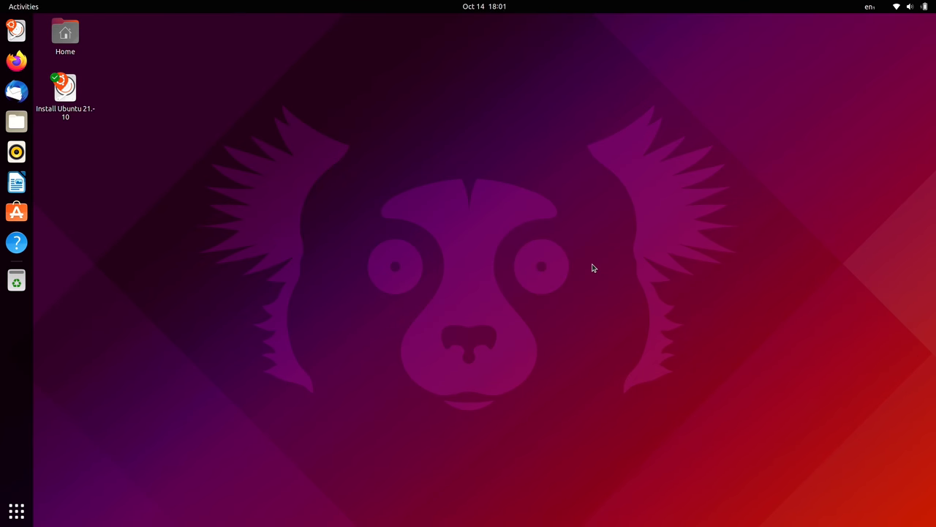
pyautogui.moveTo(112, 94)
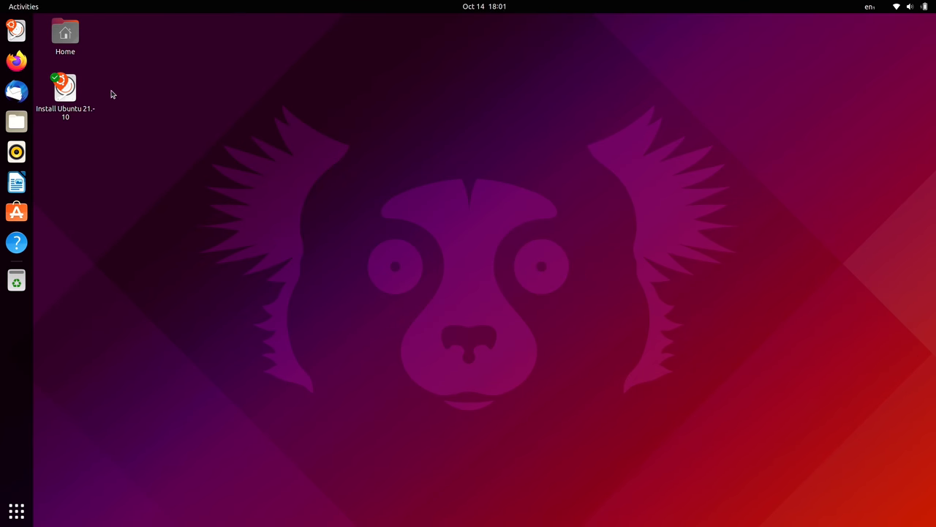
# Step: Launch the Ubuntu 21.10 installer, keep the English (US) layout, and enable third-party software
pyautogui.click(66, 88)
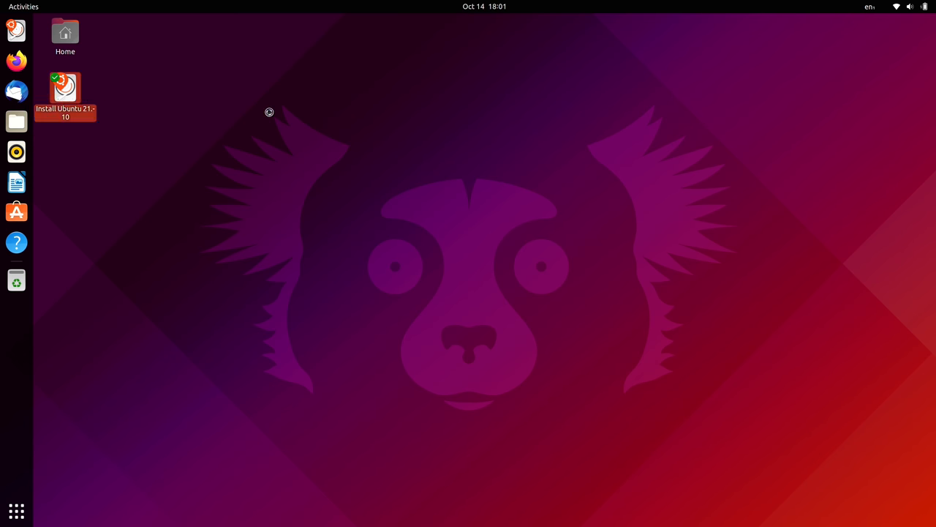
pyautogui.doubleClick(65, 87)
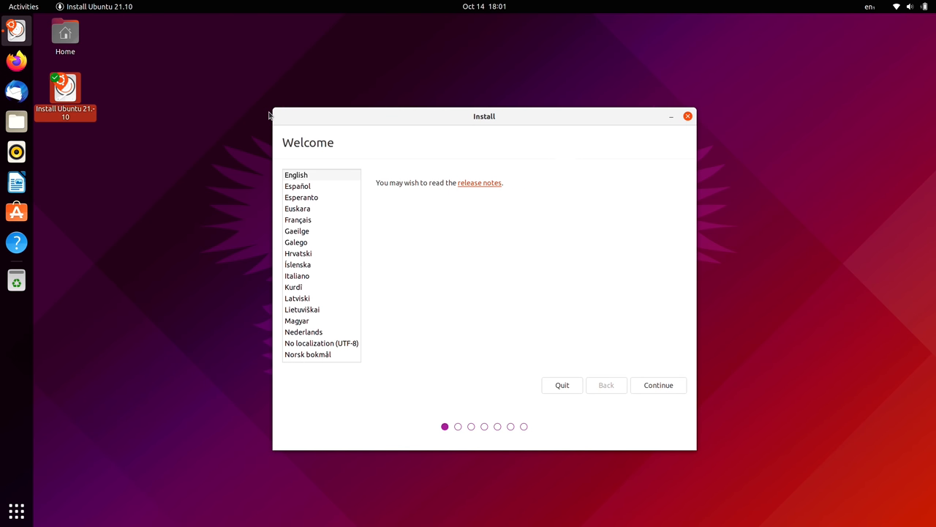
pyautogui.moveTo(466, 270)
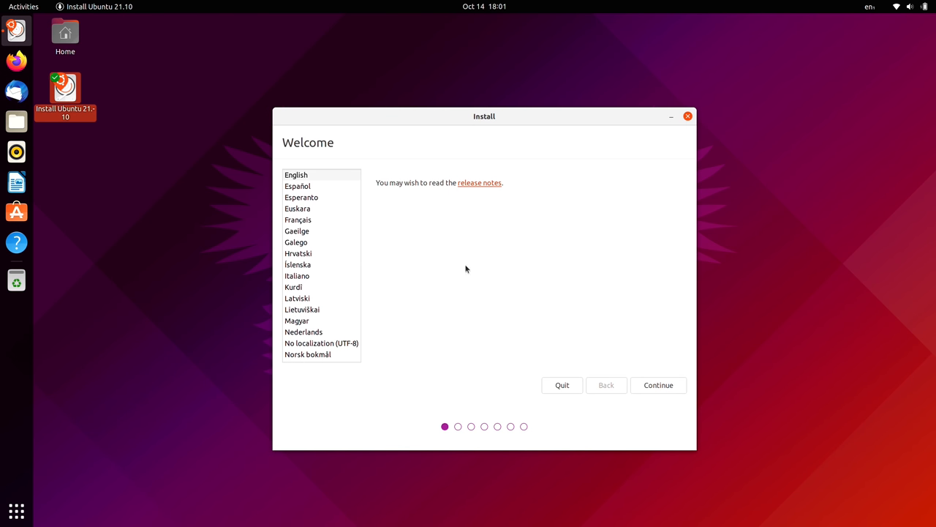
pyautogui.click(658, 385)
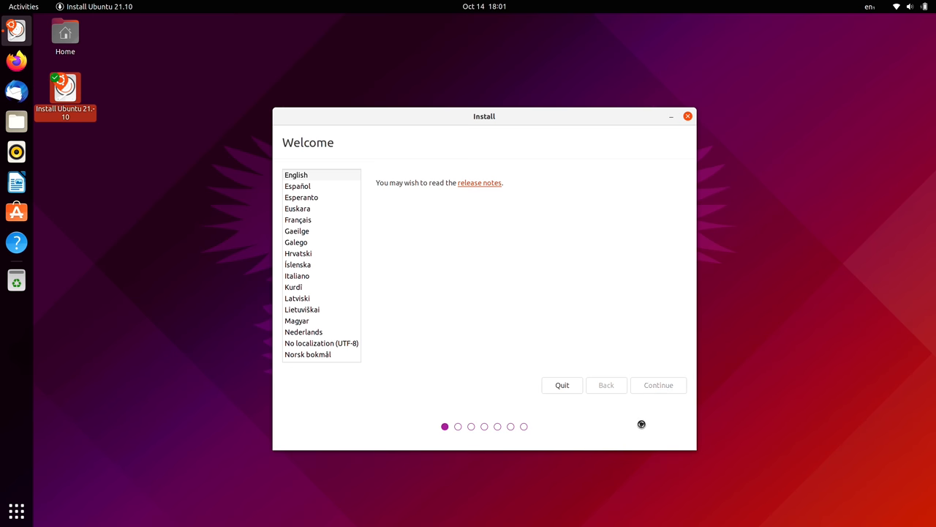
pyautogui.click(657, 385)
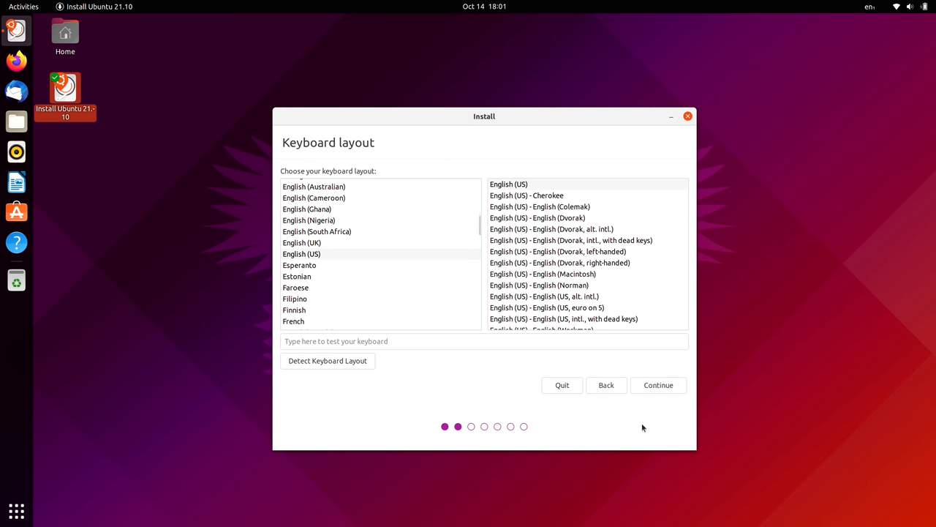
pyautogui.click(657, 385)
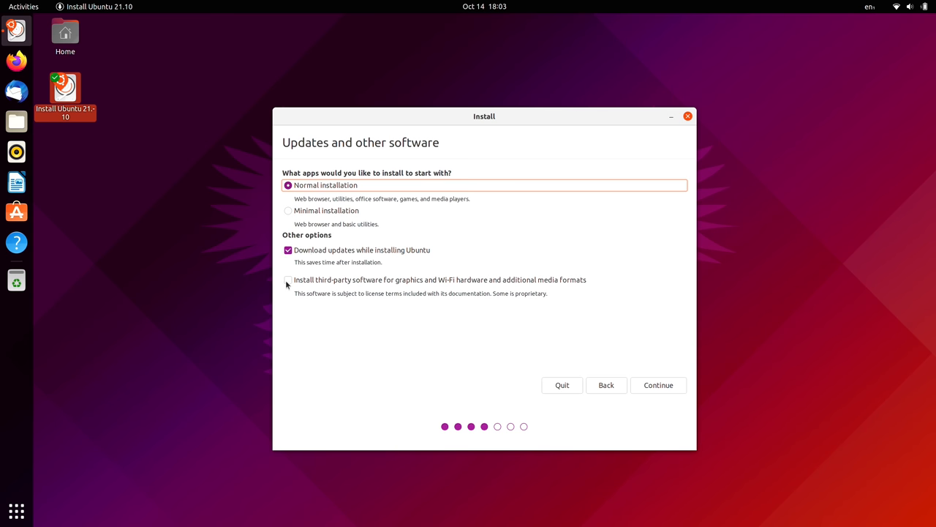
pyautogui.click(288, 279)
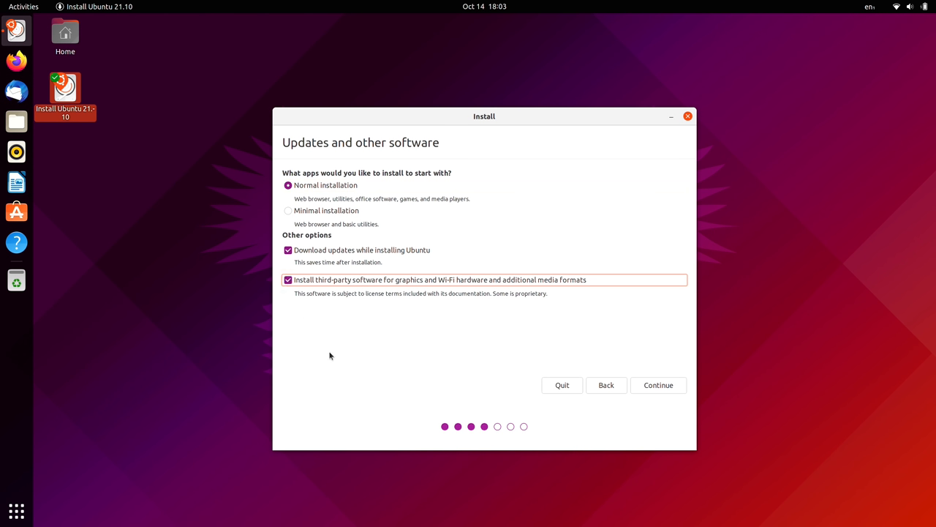
pyautogui.click(657, 385)
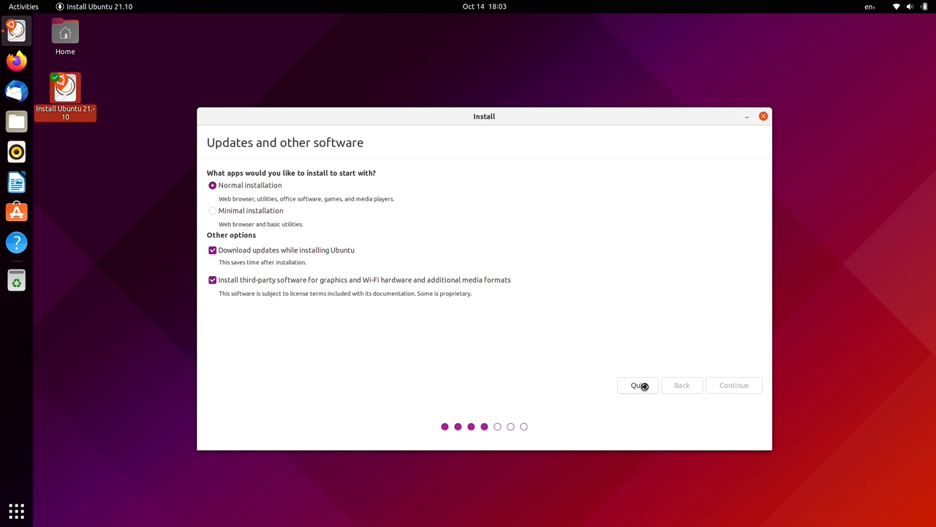
pyautogui.click(733, 385)
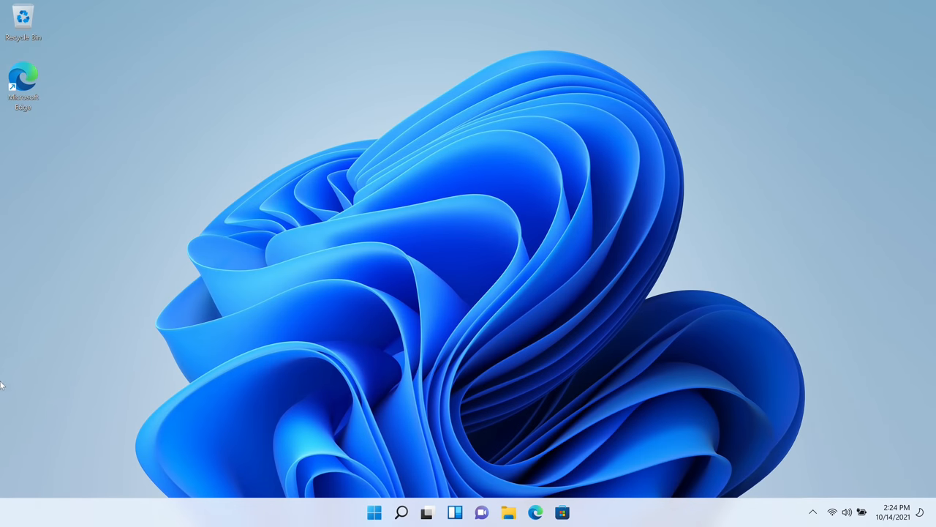
pyautogui.click(374, 511)
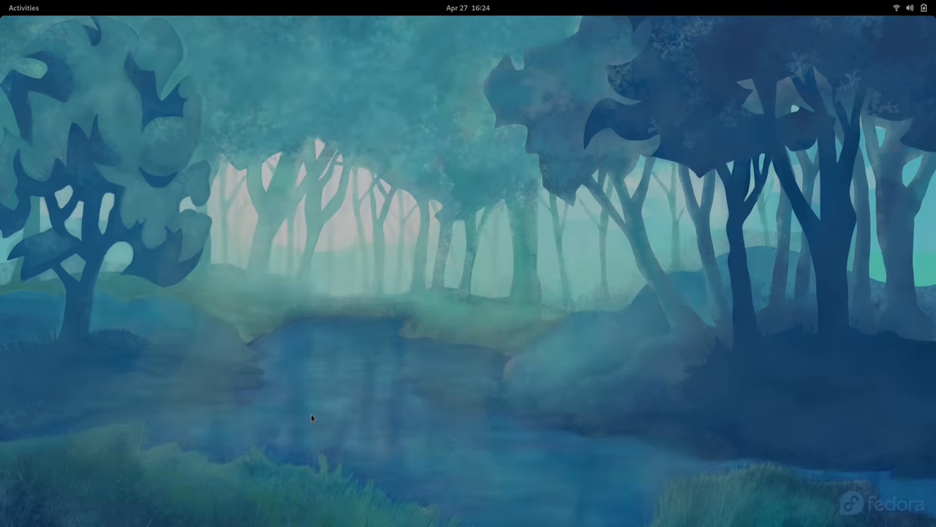
# Step: Show the Fedora 34 GNOME 40 overview with horizontal workspaces and bottom dash
pyautogui.click(23, 7)
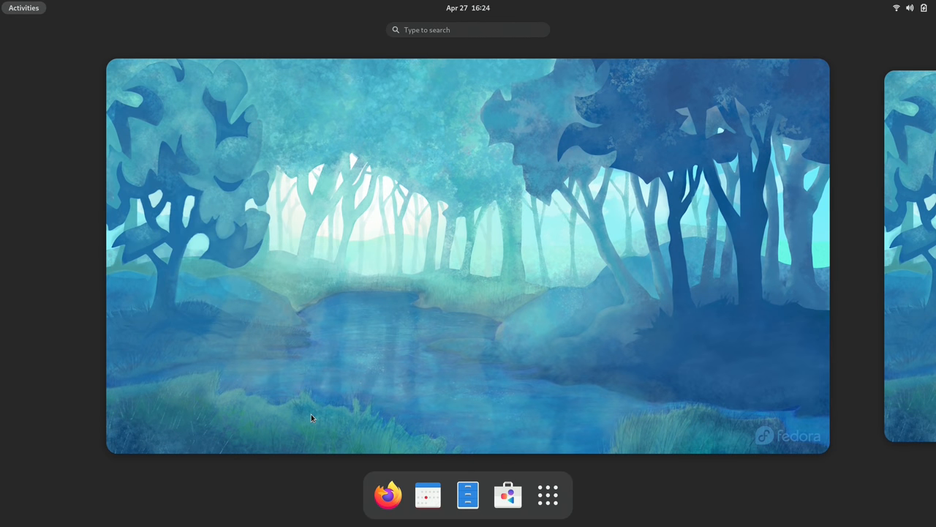
pyautogui.moveTo(427, 494)
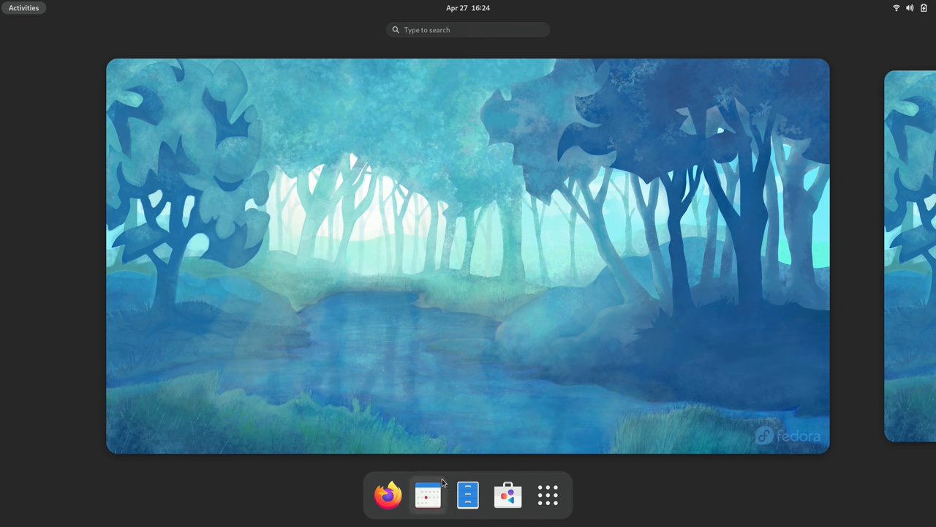
pyautogui.click(468, 494)
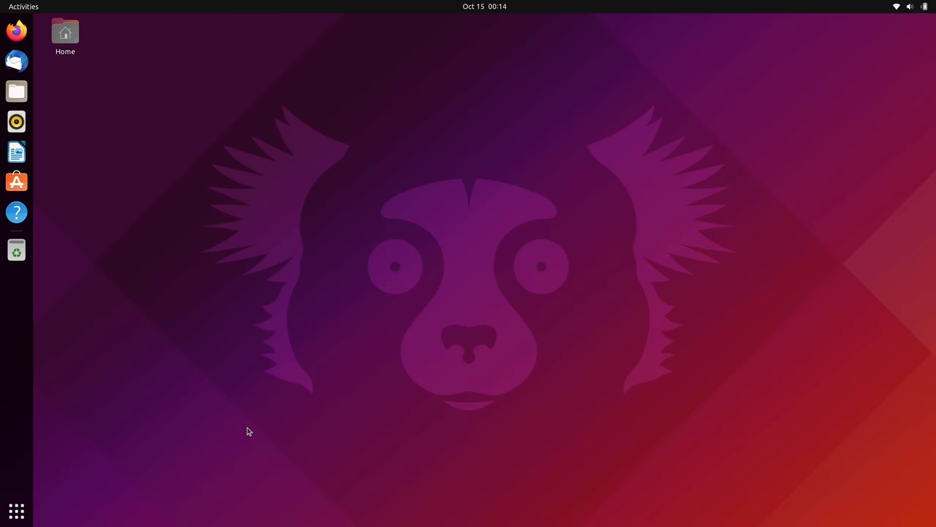
# Step: View Settings' About page showing Ubuntu 21.10 with GNOME 40.4.0, then close Settings
pyautogui.click(16, 511)
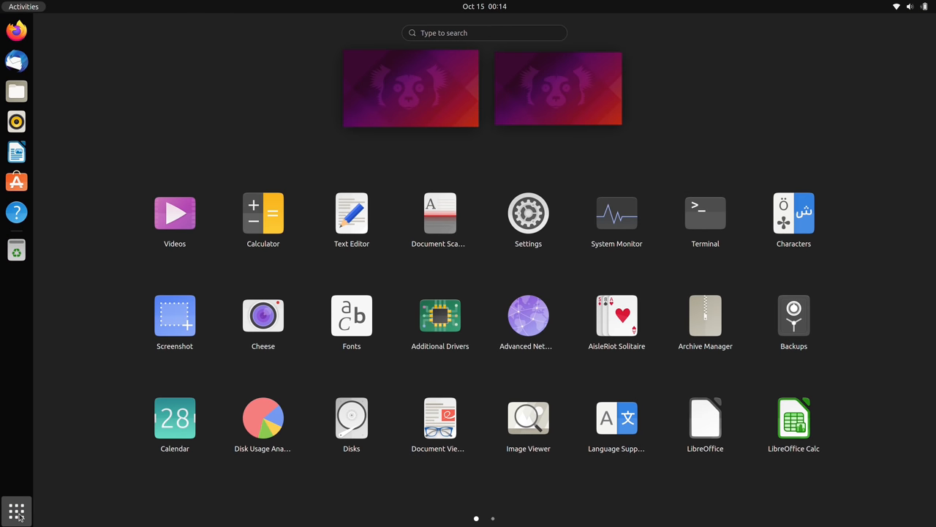
pyautogui.click(528, 213)
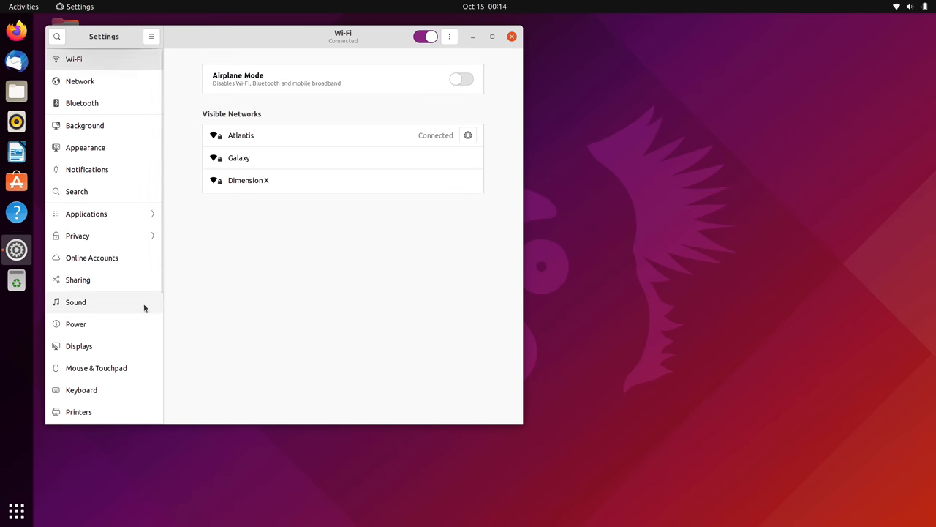
pyautogui.scroll(-3)
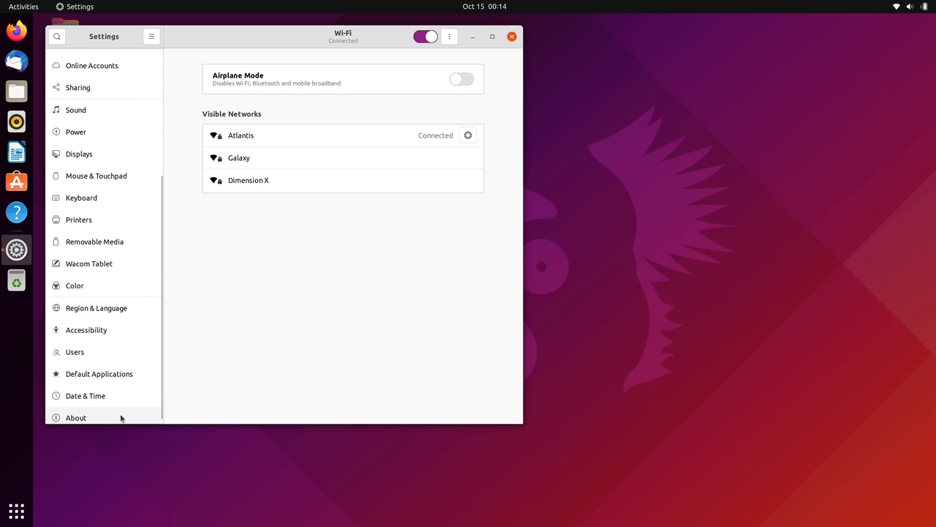
pyautogui.click(76, 416)
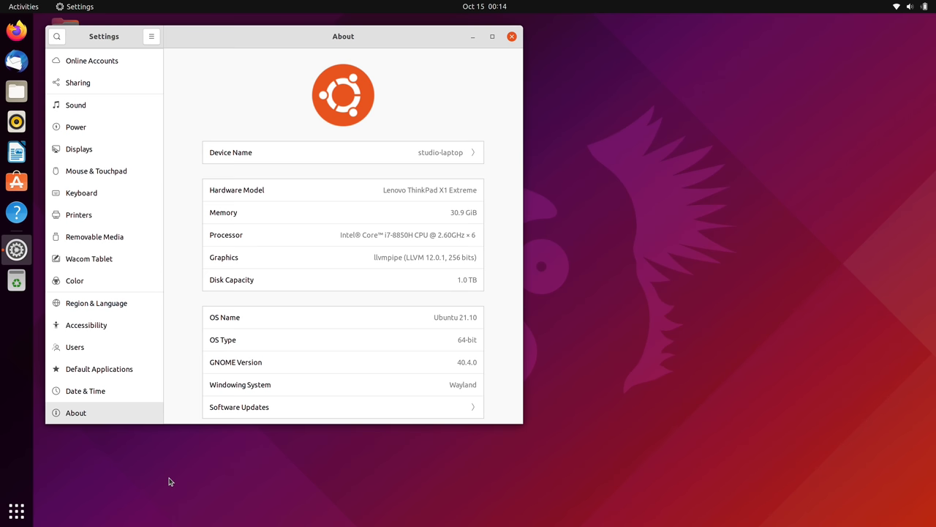
pyautogui.moveTo(194, 471)
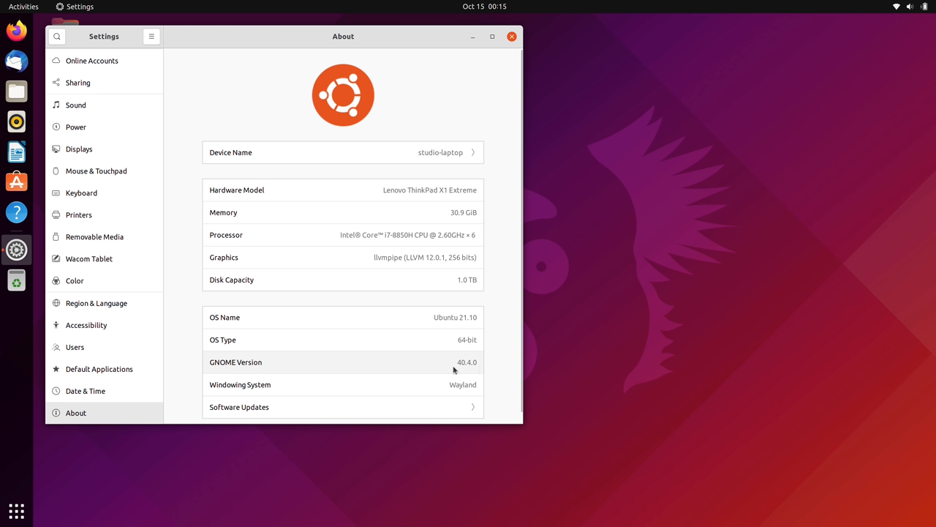
pyautogui.moveTo(215, 373)
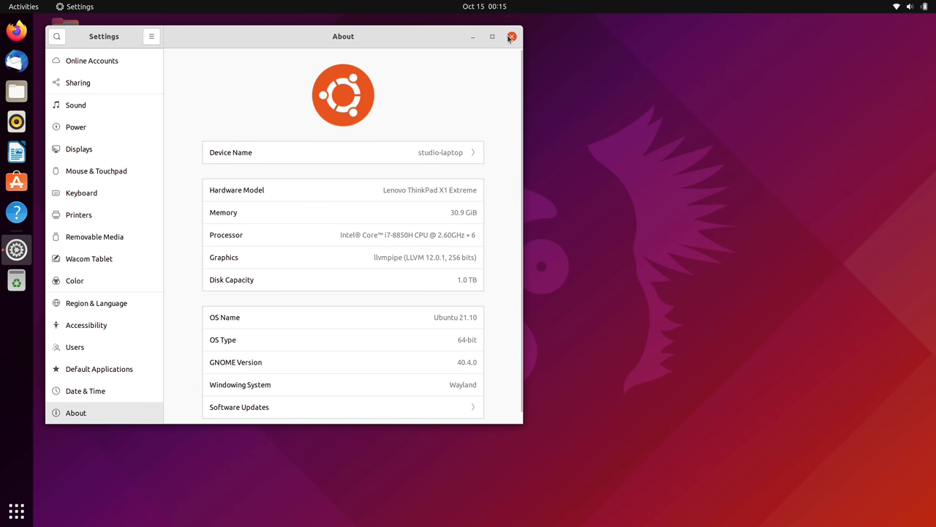
pyautogui.click(512, 37)
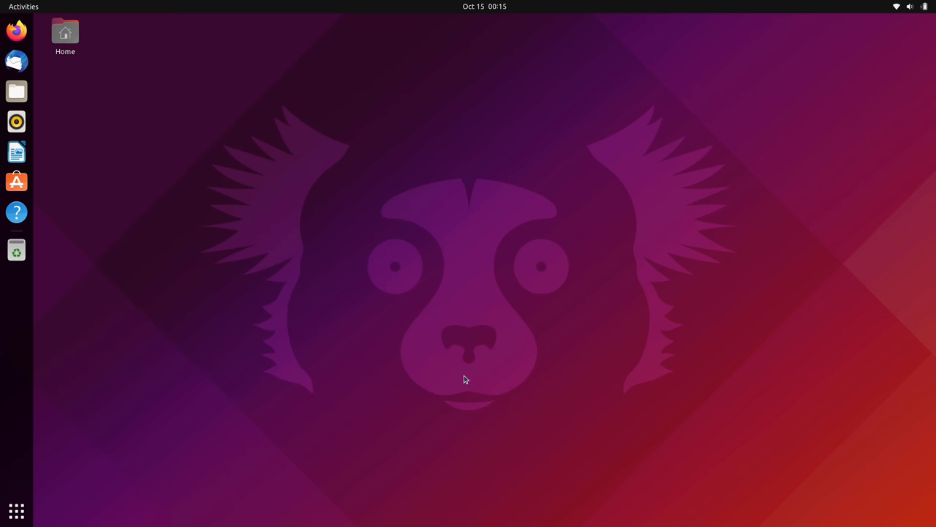
pyautogui.click(24, 6)
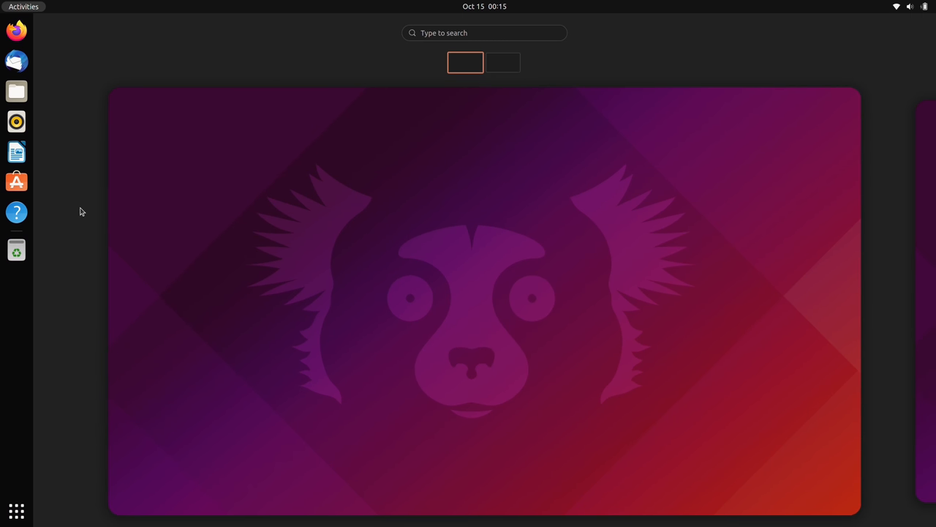
pyautogui.moveTo(430, 193)
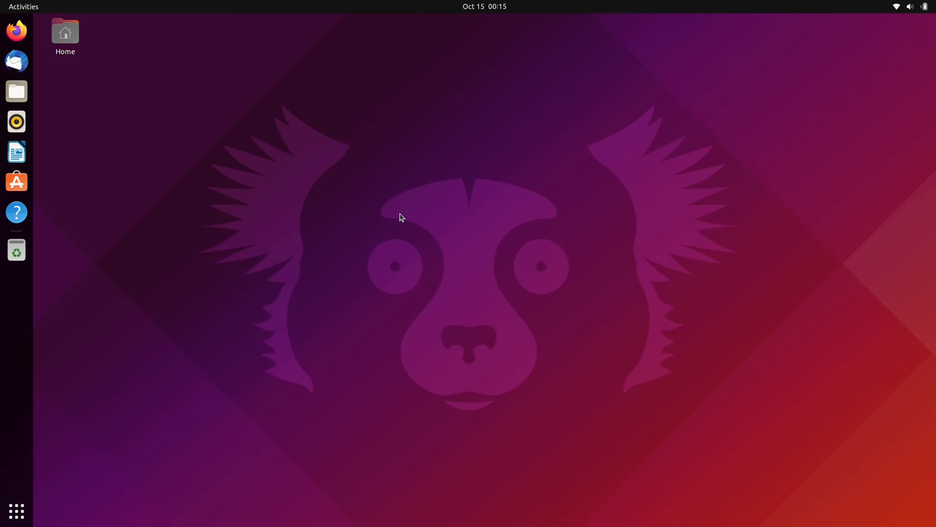
# Step: Open a Terminal, then briefly launch and close LibreOffice Writer 7.2
pyautogui.click(16, 91)
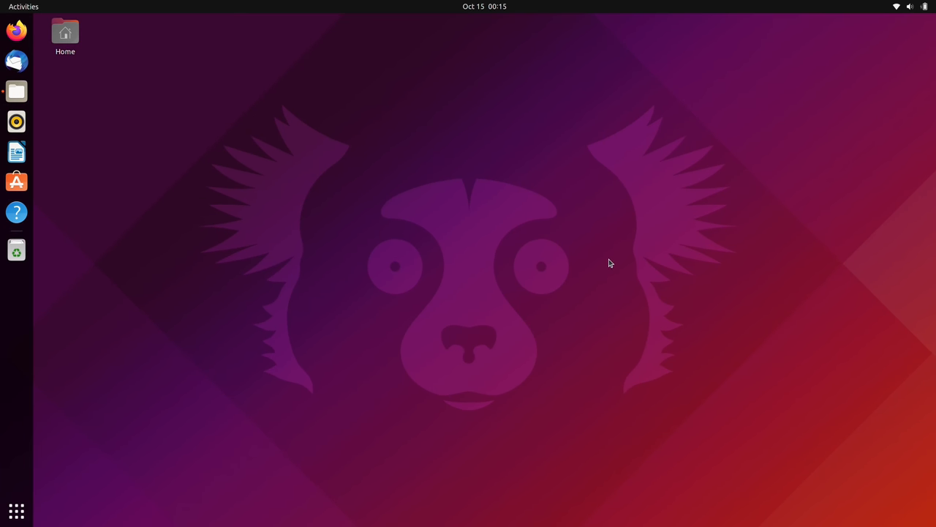
pyautogui.moveTo(653, 274)
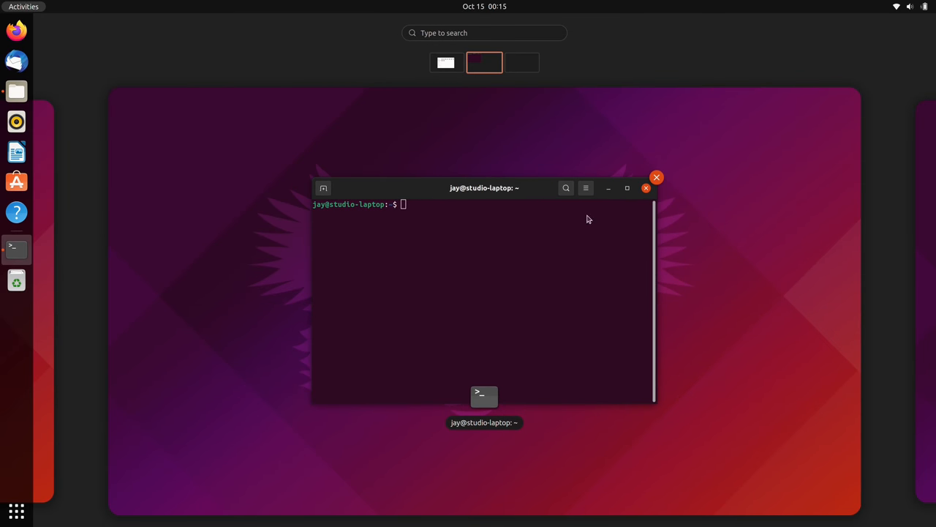
pyautogui.click(656, 177)
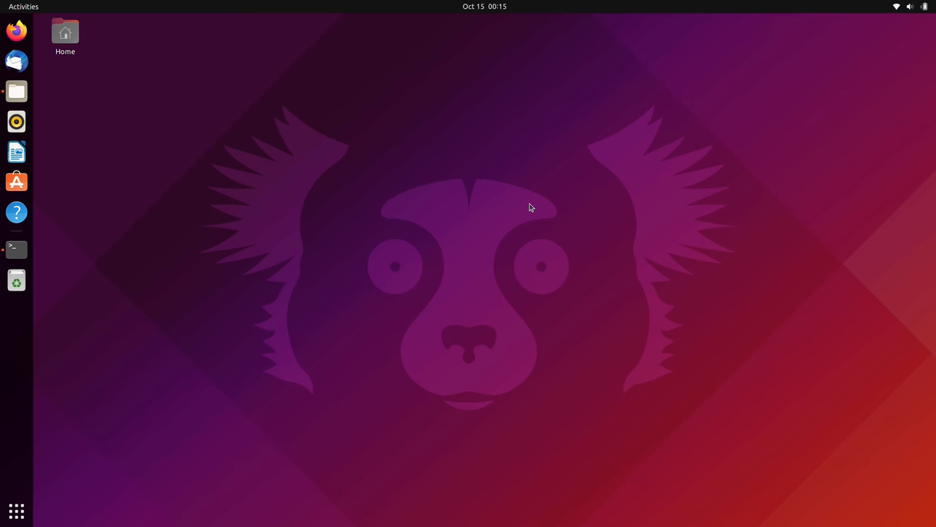
pyautogui.click(16, 151)
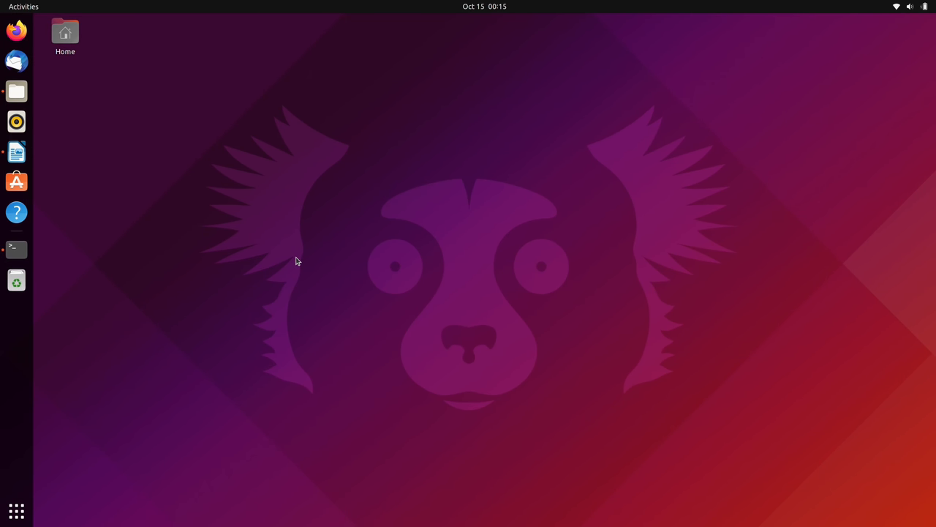
pyautogui.click(16, 152)
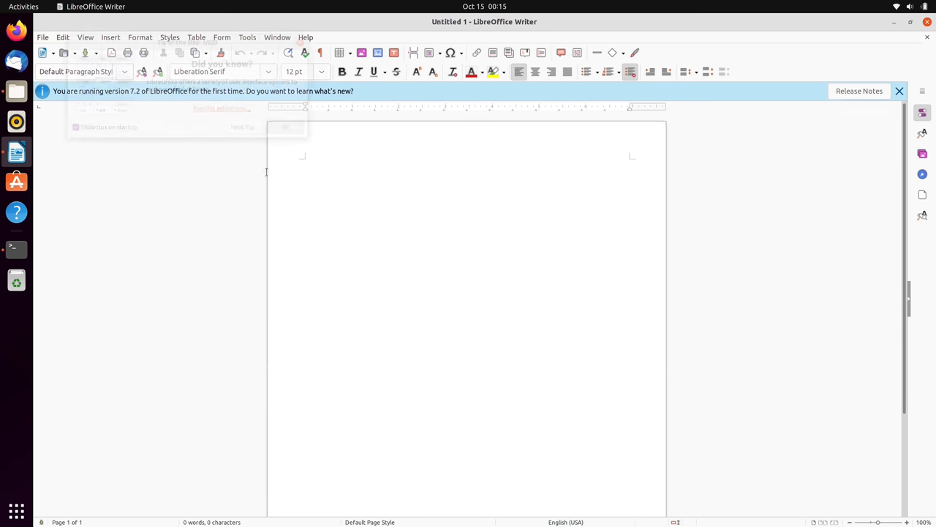
pyautogui.click(286, 126)
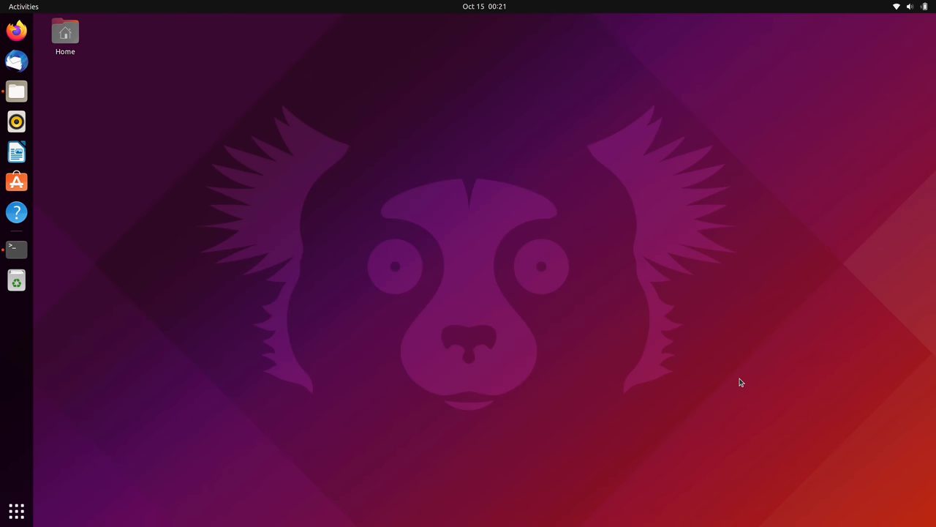
# Step: Reopen Settings on the Appearance page with window colour and dock options
pyautogui.click(17, 511)
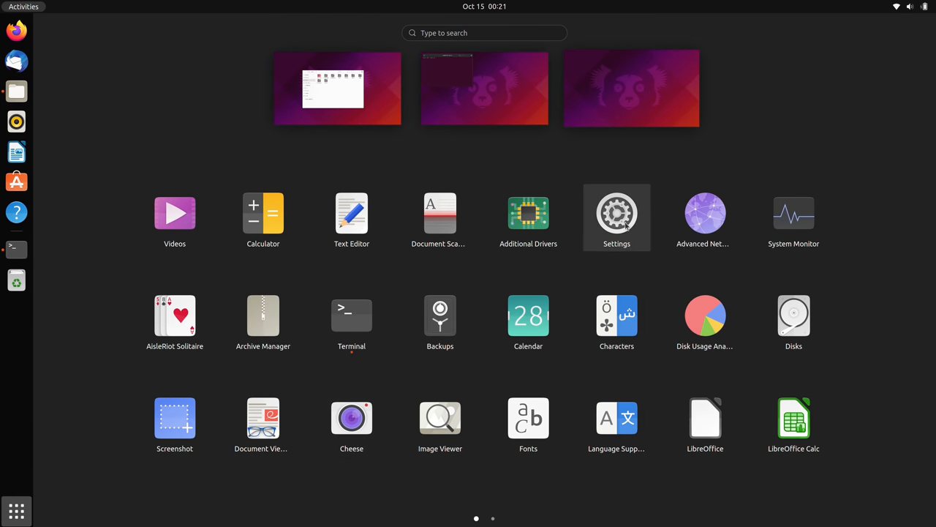
pyautogui.click(617, 212)
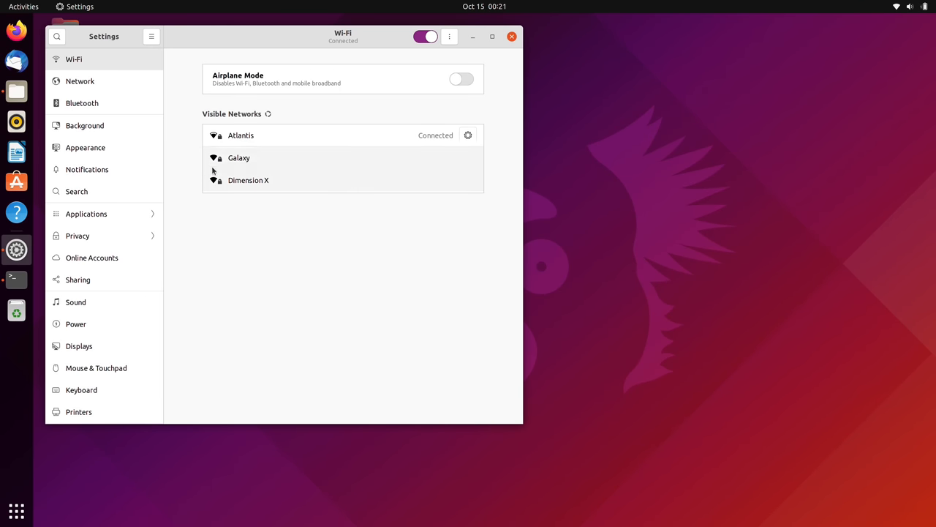
pyautogui.click(85, 147)
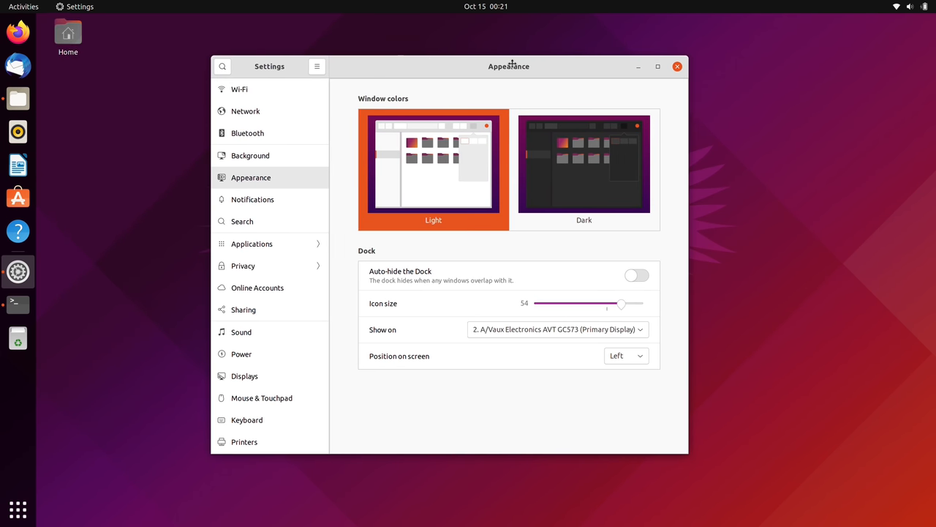
# Step: Resize the dock icons to 32, then 64, and settle on 48
pyautogui.moveTo(622, 303); pyautogui.dragTo(571, 302)
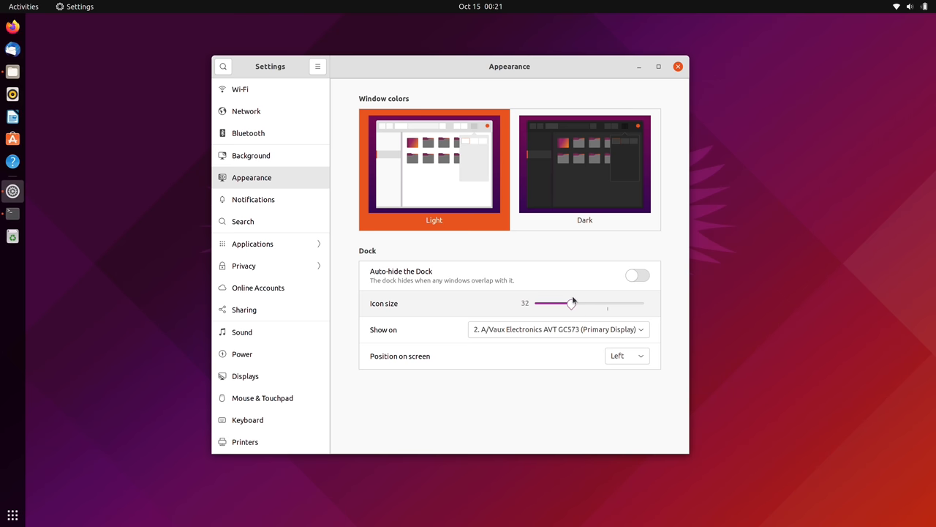
pyautogui.moveTo(572, 303); pyautogui.dragTo(643, 303)
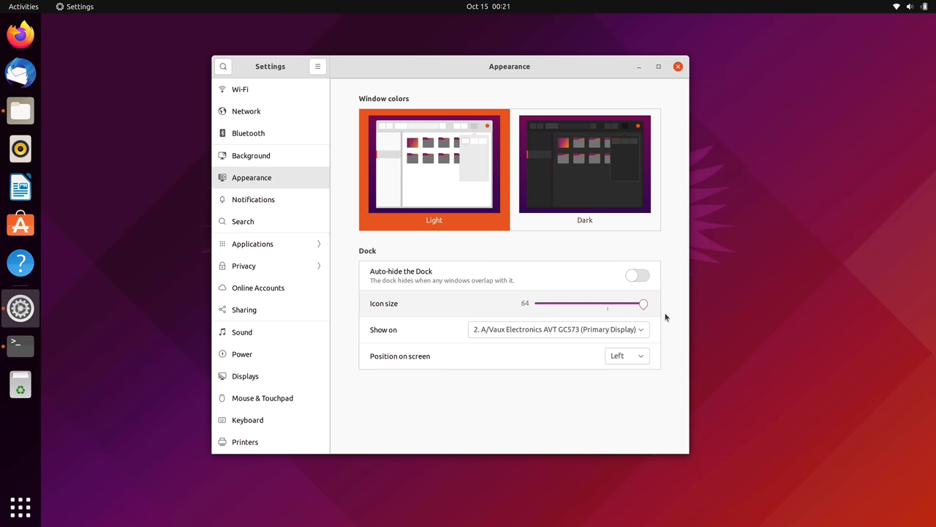
pyautogui.moveTo(643, 303); pyautogui.dragTo(607, 304)
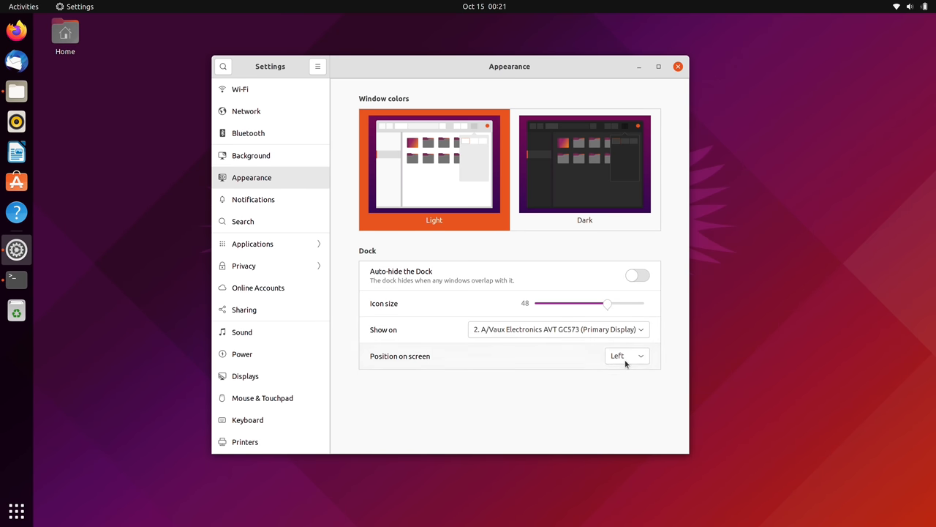
# Step: Move the dock to the right edge, then back to the left edge
pyautogui.click(626, 356)
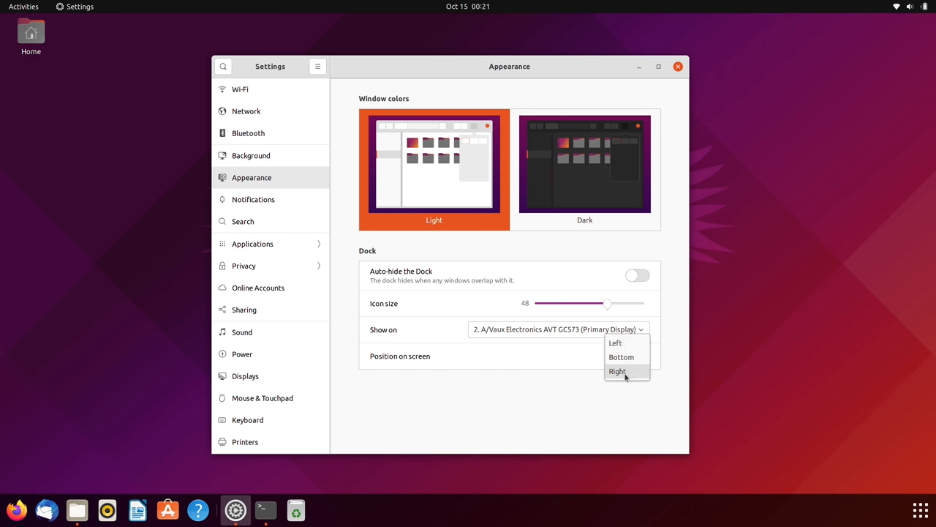
pyautogui.click(616, 370)
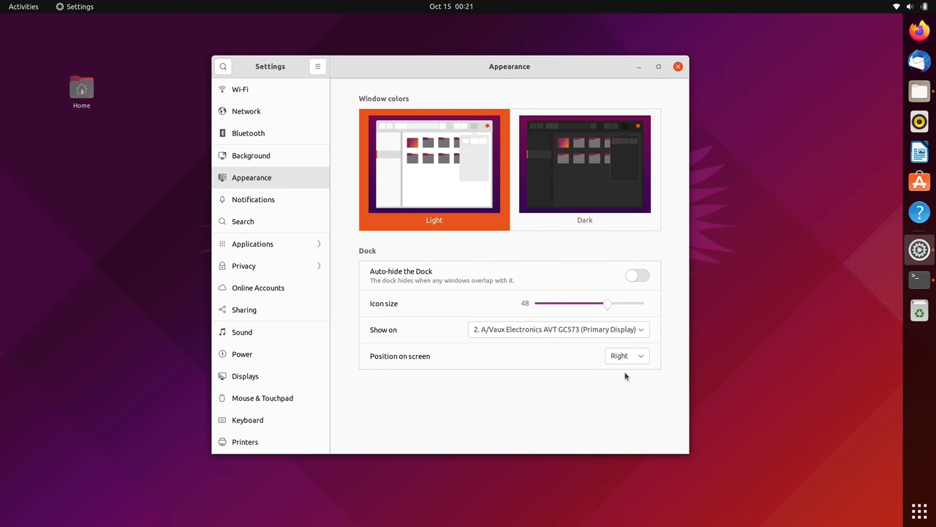
pyautogui.click(626, 356)
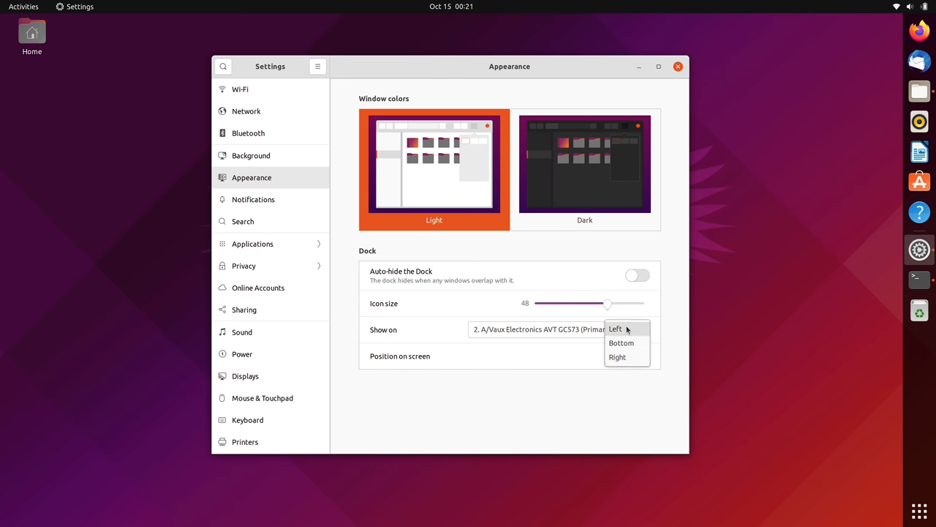
pyautogui.click(616, 329)
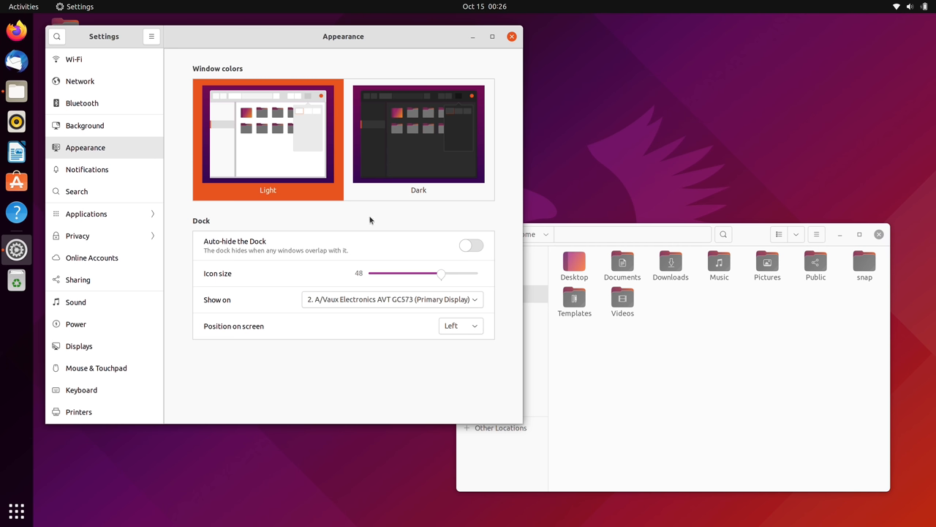
# Step: Toggle window colors between Light and Dark, leave Dark, and close Settings
pyautogui.click(419, 135)
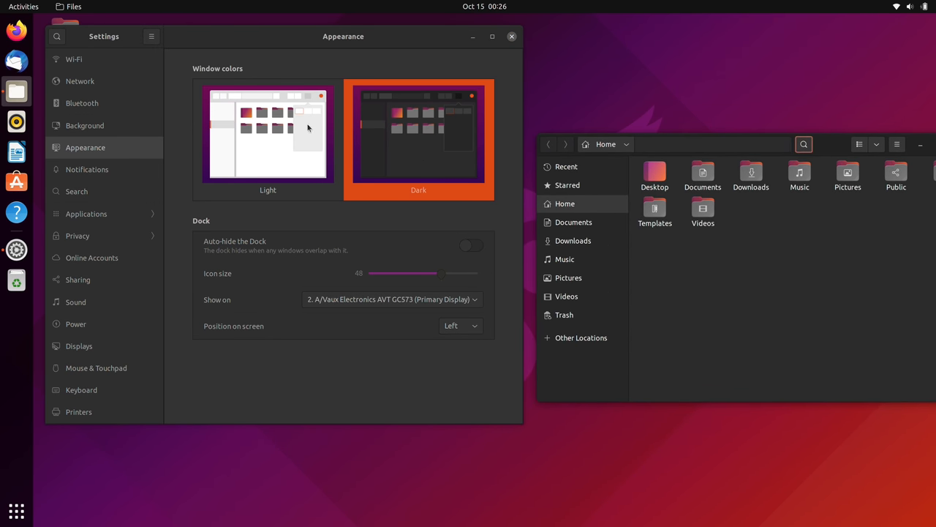
pyautogui.click(268, 134)
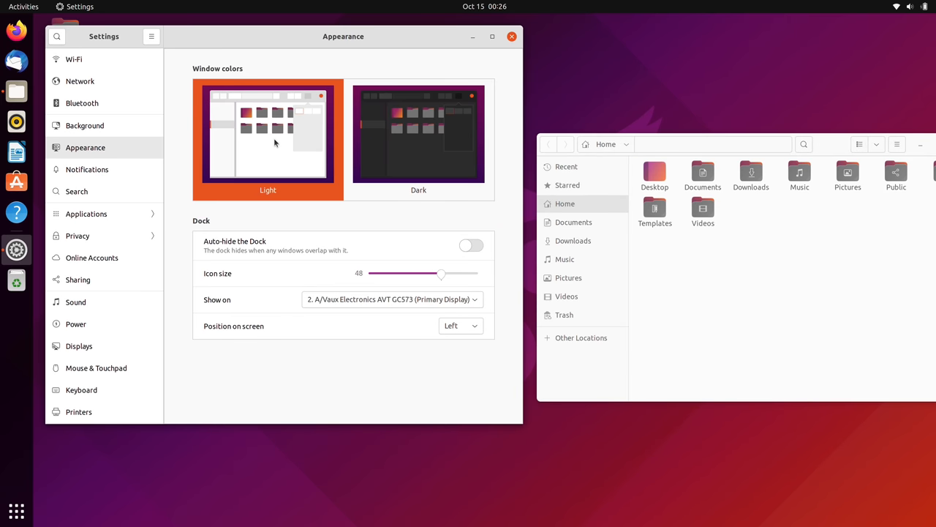
pyautogui.click(418, 135)
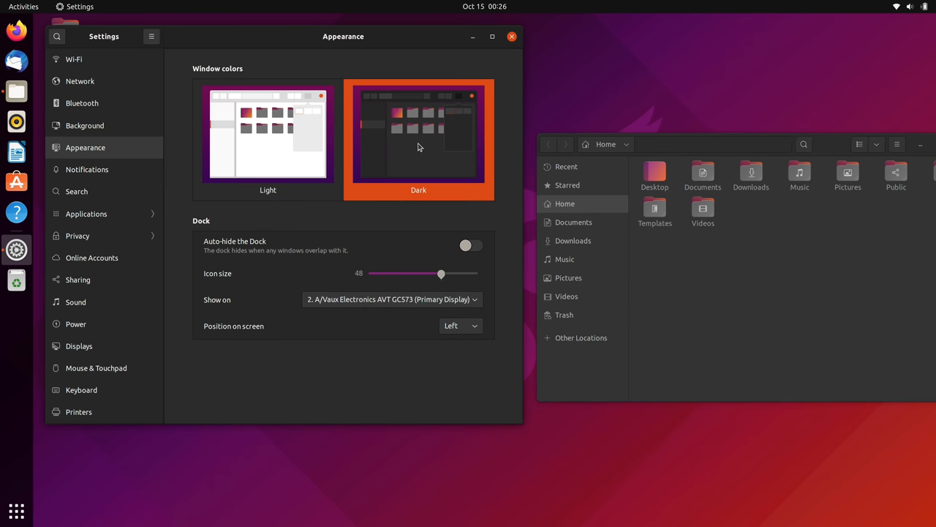
pyautogui.click(268, 134)
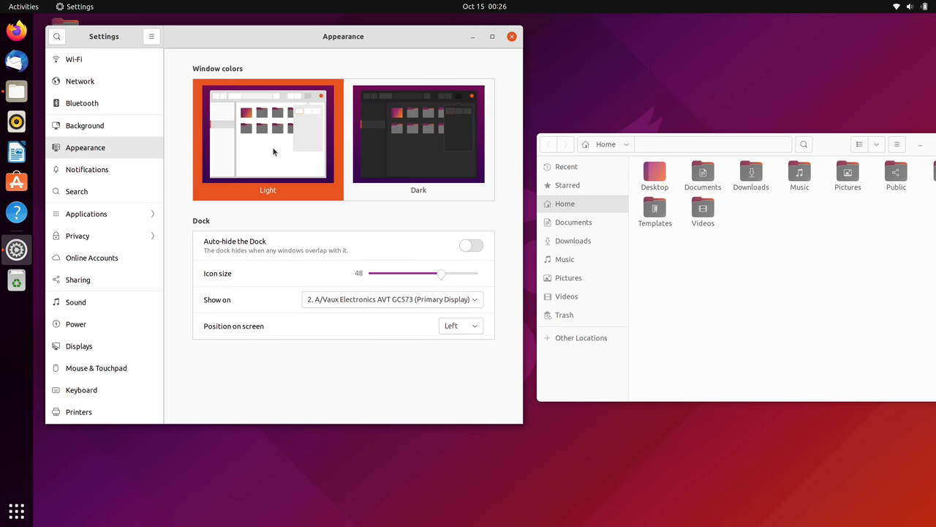
pyautogui.moveTo(398, 180)
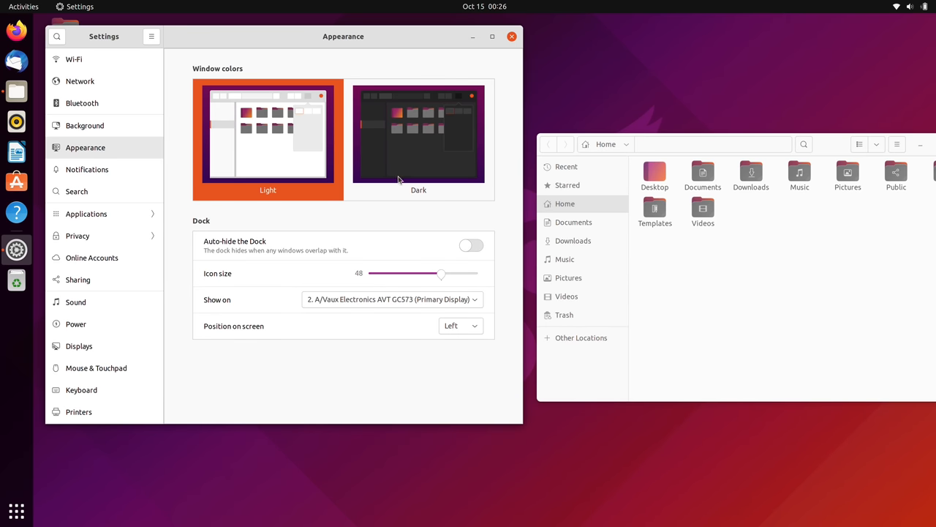
pyautogui.click(418, 136)
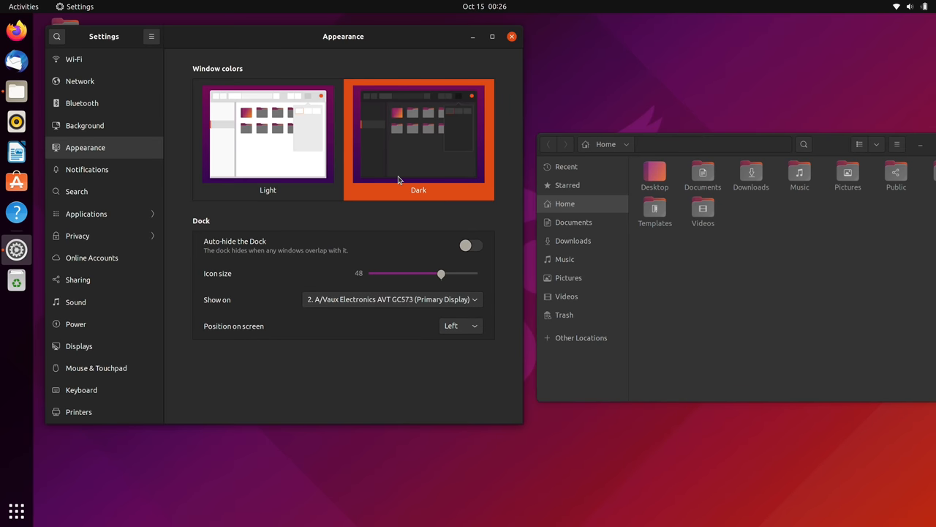
pyautogui.moveTo(399, 182)
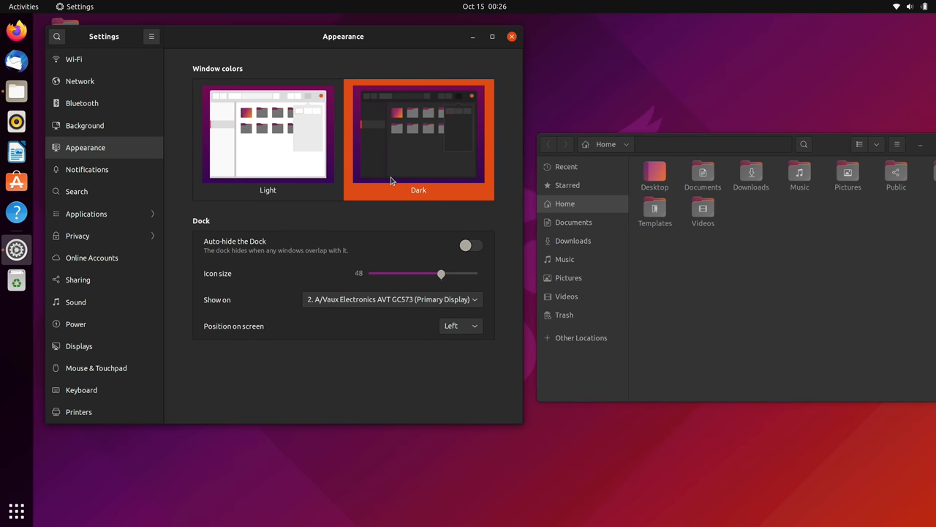
pyautogui.click(268, 136)
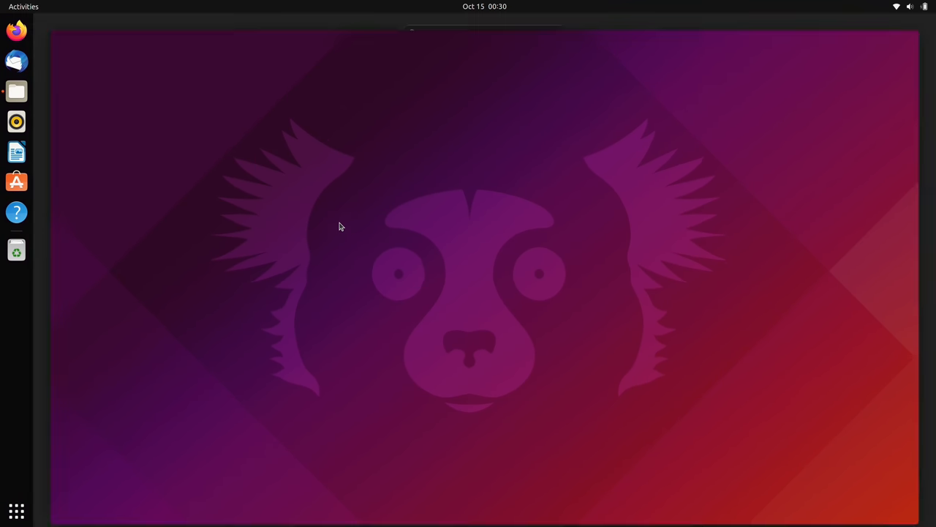
pyautogui.click(23, 7)
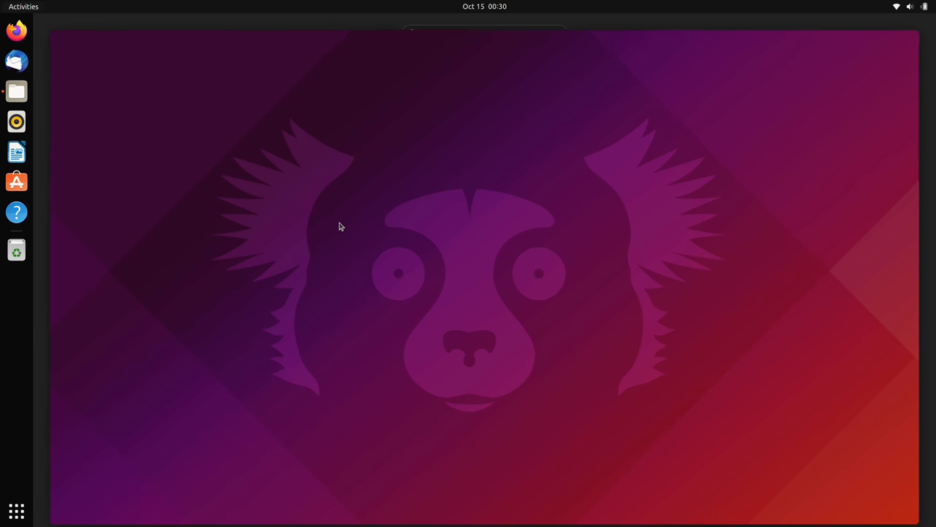
pyautogui.click(16, 91)
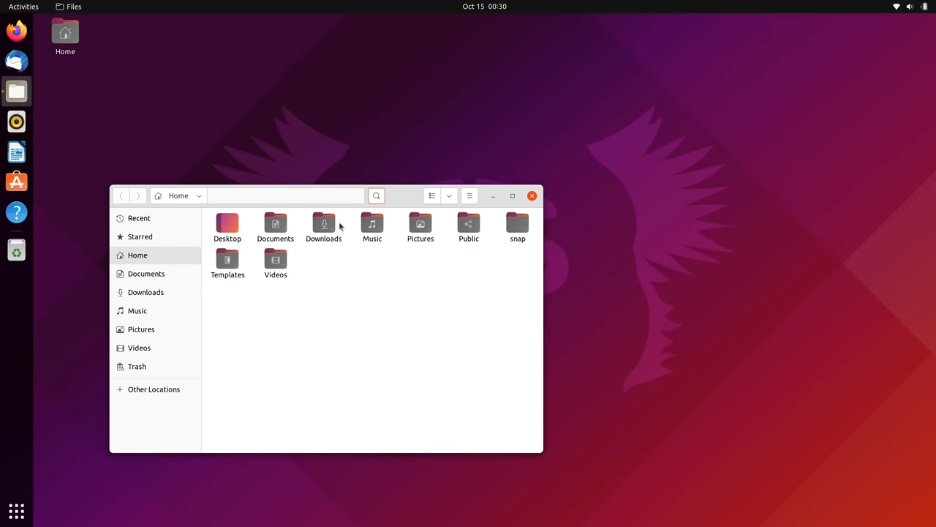
pyautogui.click(532, 195)
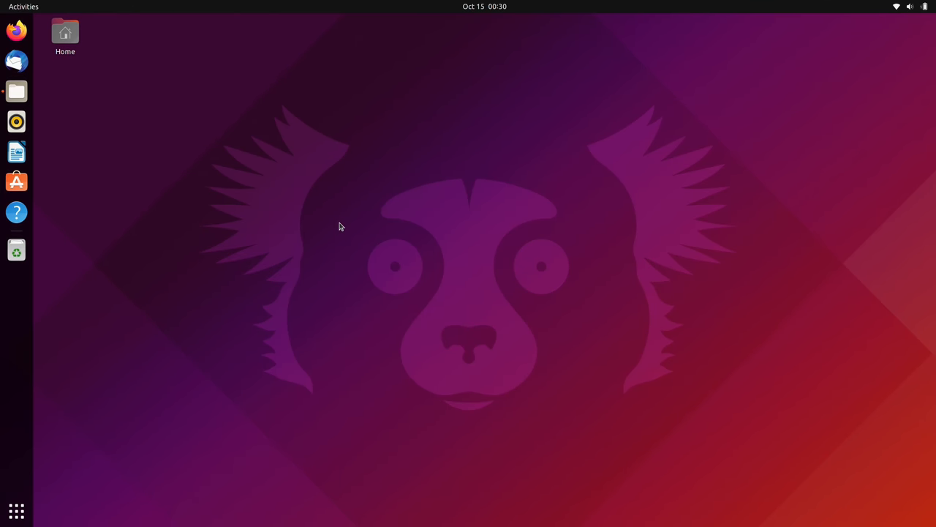
pyautogui.click(16, 91)
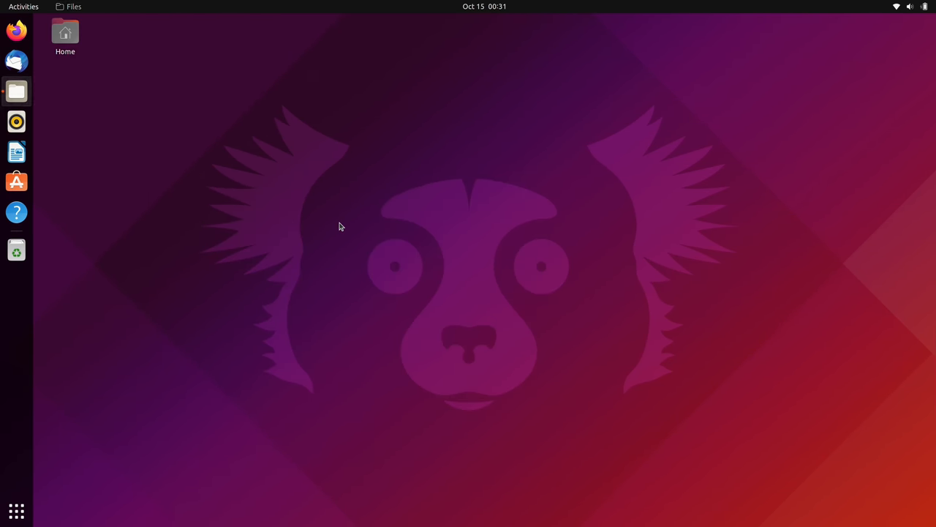
pyautogui.click(23, 6)
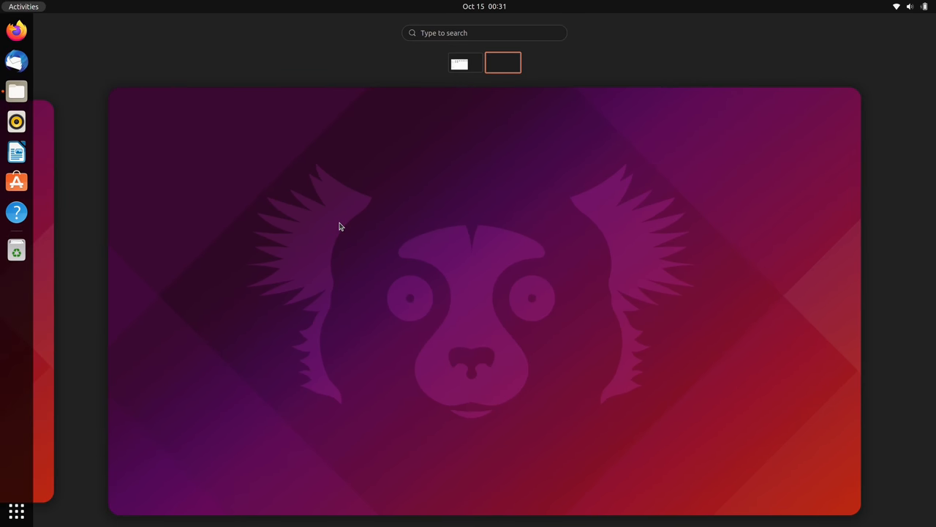
pyautogui.click(16, 91)
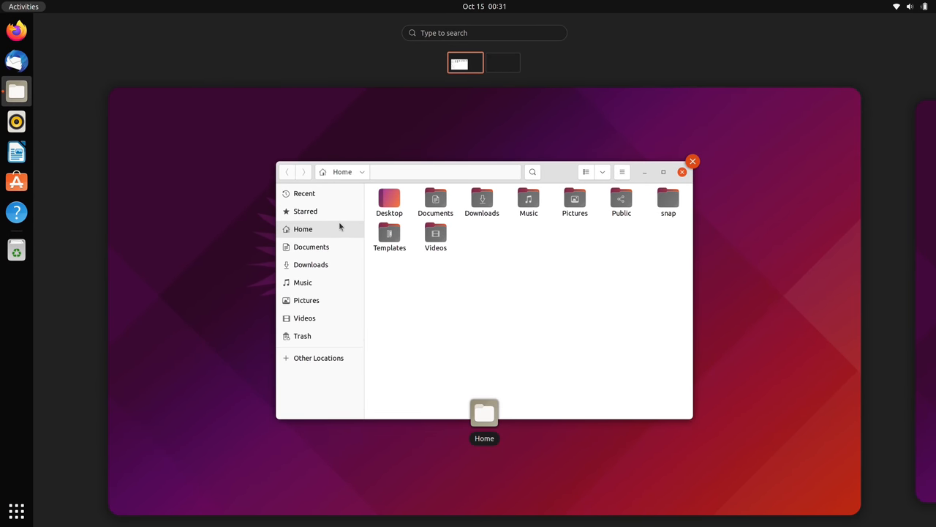
pyautogui.click(503, 62)
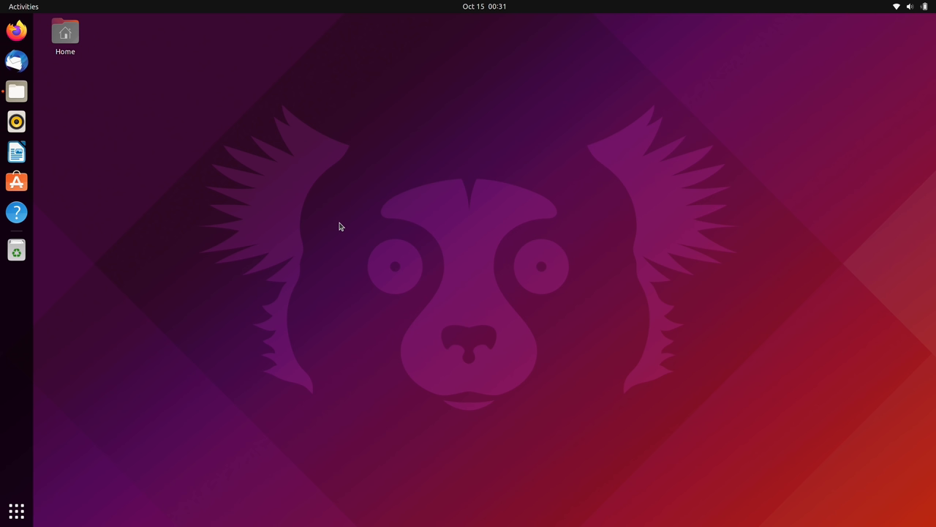
pyautogui.click(16, 30)
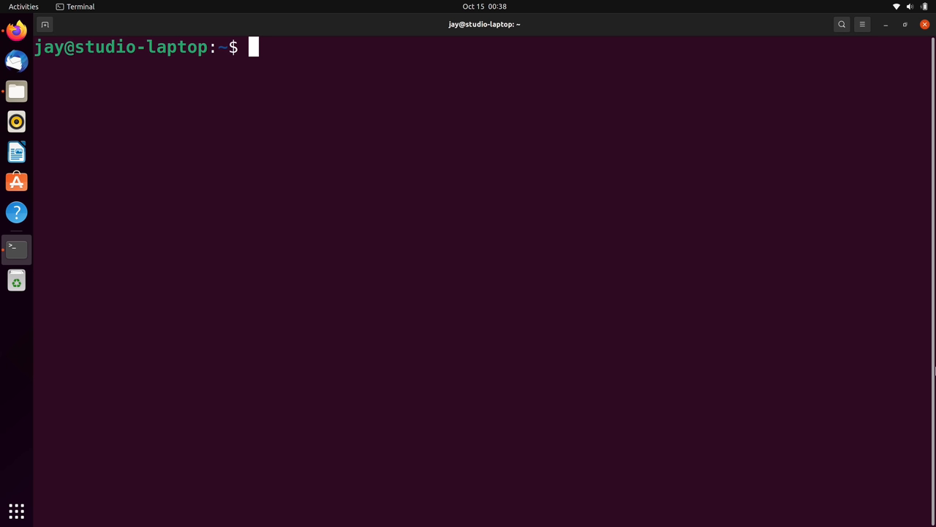
# Step: Run 'which firefox' to show it resolves to /snap/bin/firefox
pyautogui.write('which firefox')
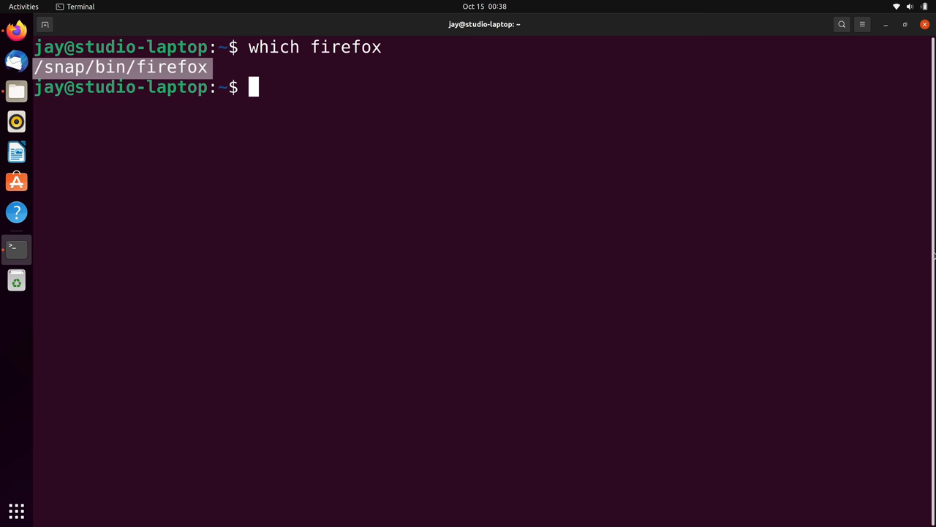
pyautogui.click(16, 29)
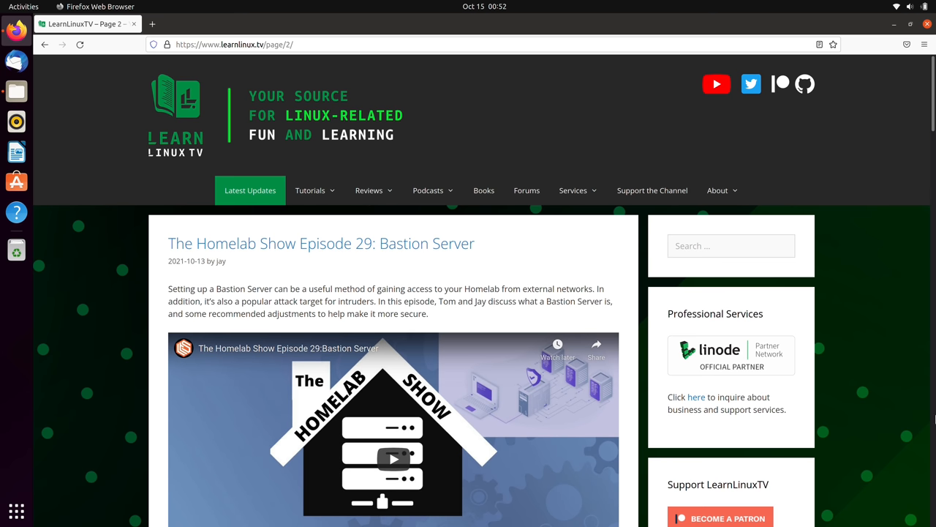
pyautogui.scroll(-3)
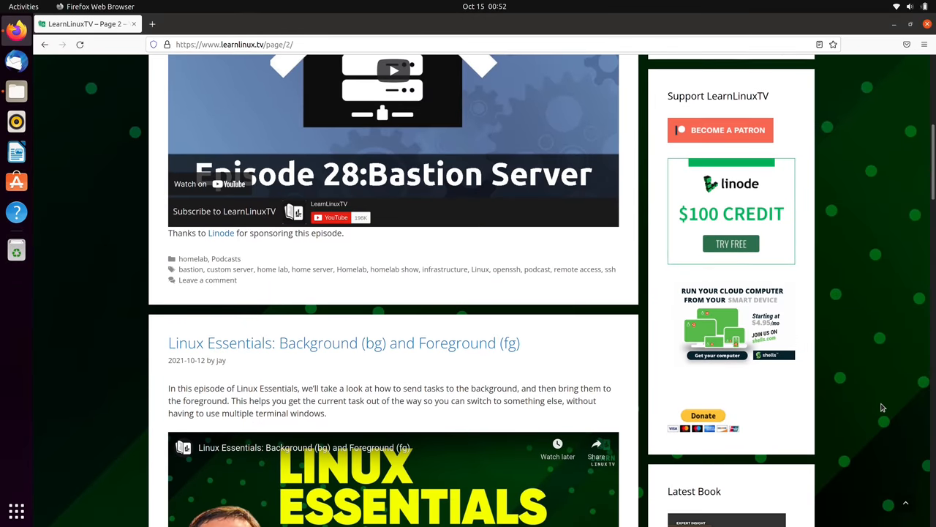
pyautogui.scroll(-3)
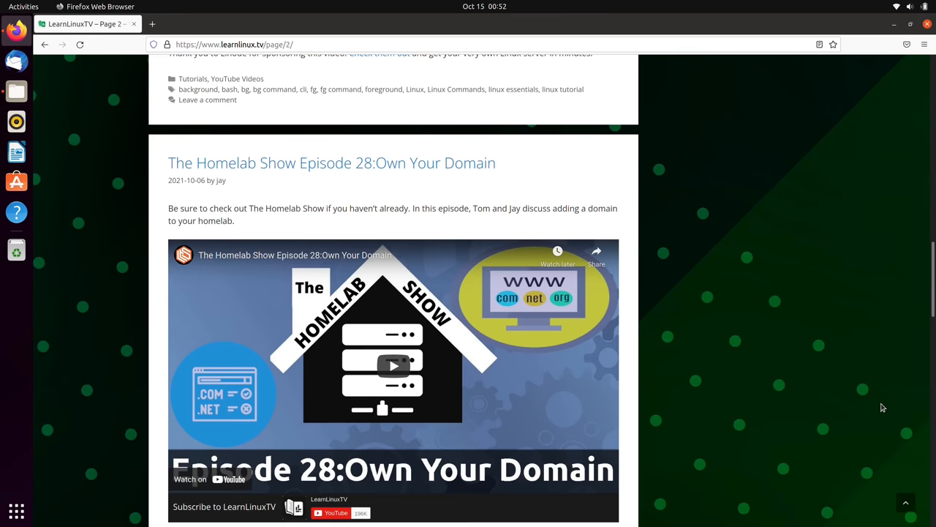
pyautogui.scroll(-3)
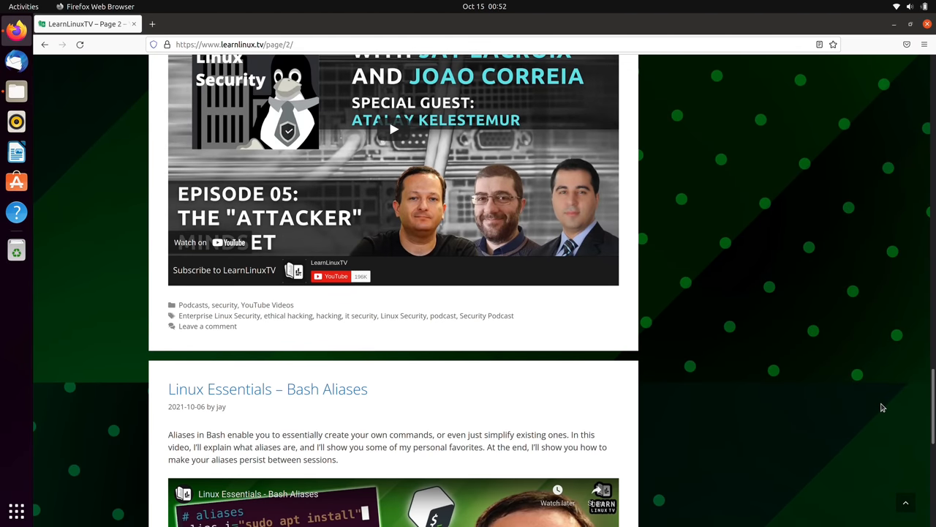
pyautogui.scroll(-3)
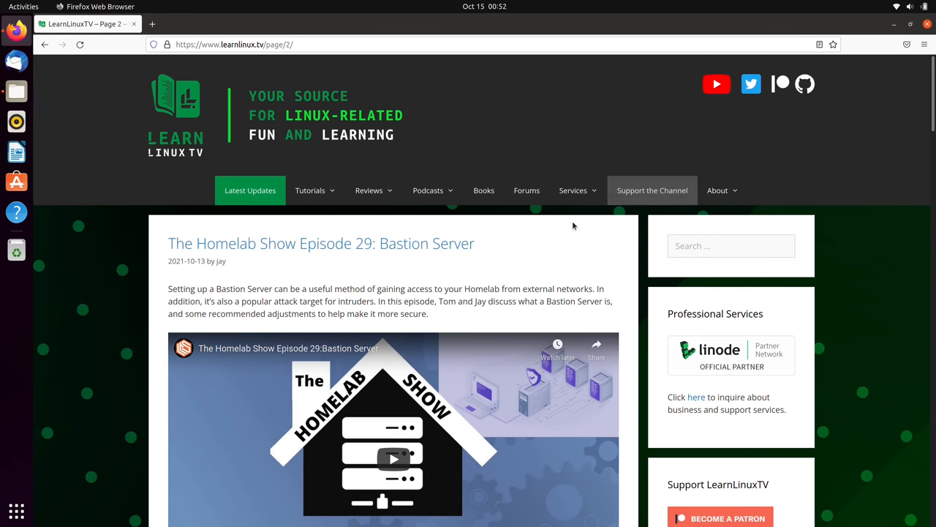
pyautogui.click(483, 190)
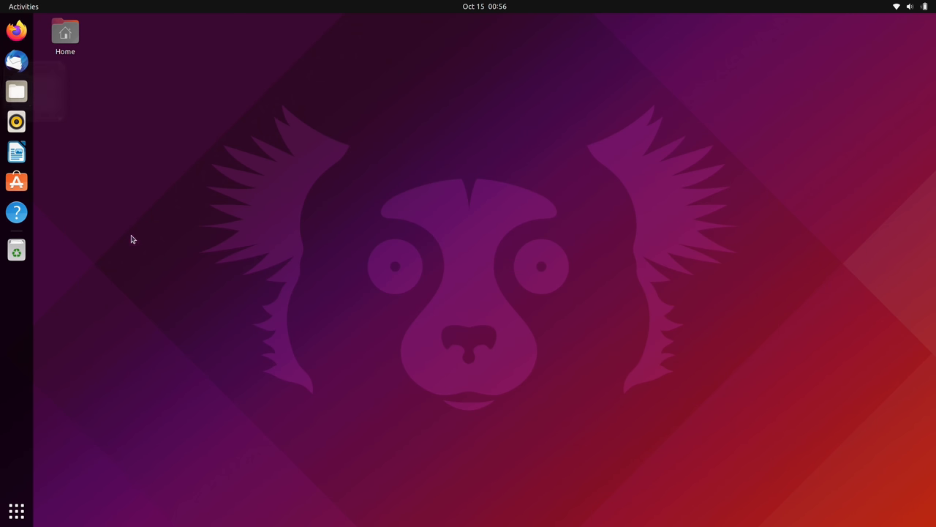
# Step: Open Firefox from the dock, then start Calculator and System Monitor
pyautogui.click(17, 90)
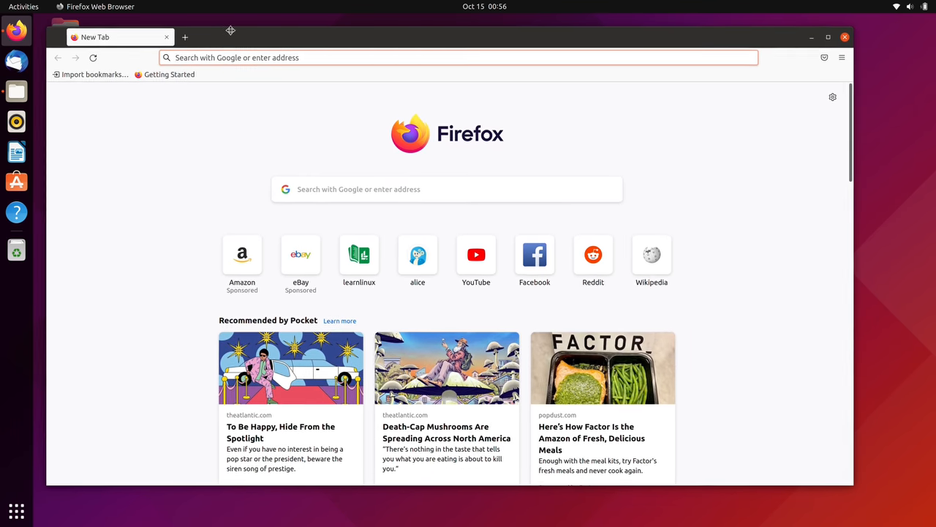
pyautogui.click(16, 511)
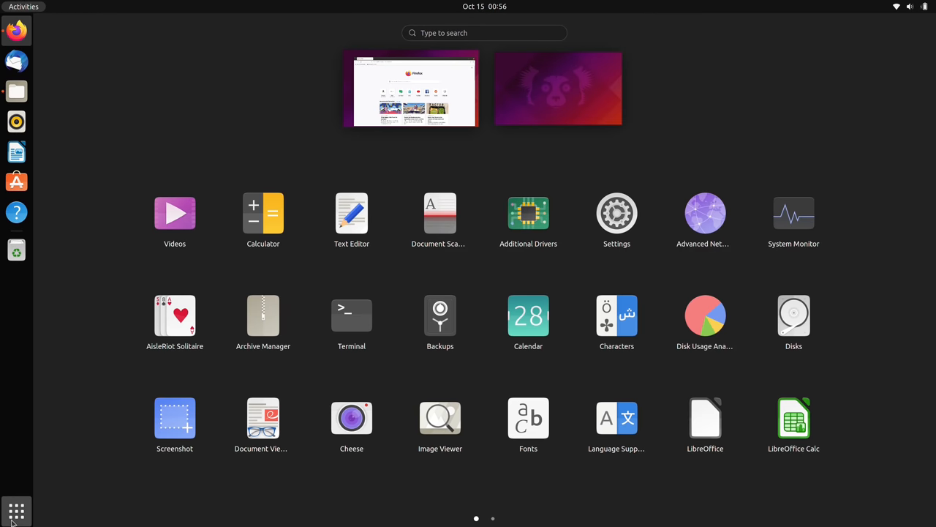
pyautogui.click(793, 213)
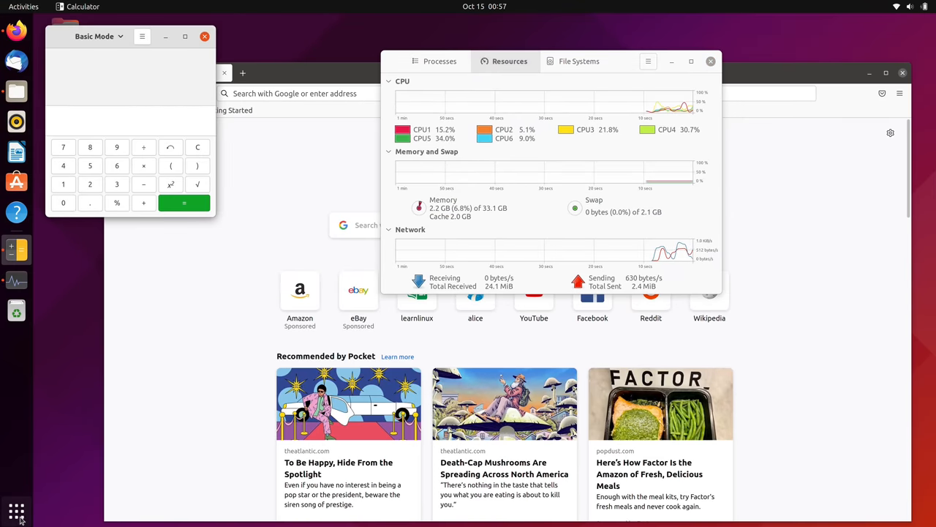
# Step: Launch LibreOffice, Shotwell and Text Editor, viewing all windows in Activities
pyautogui.click(16, 510)
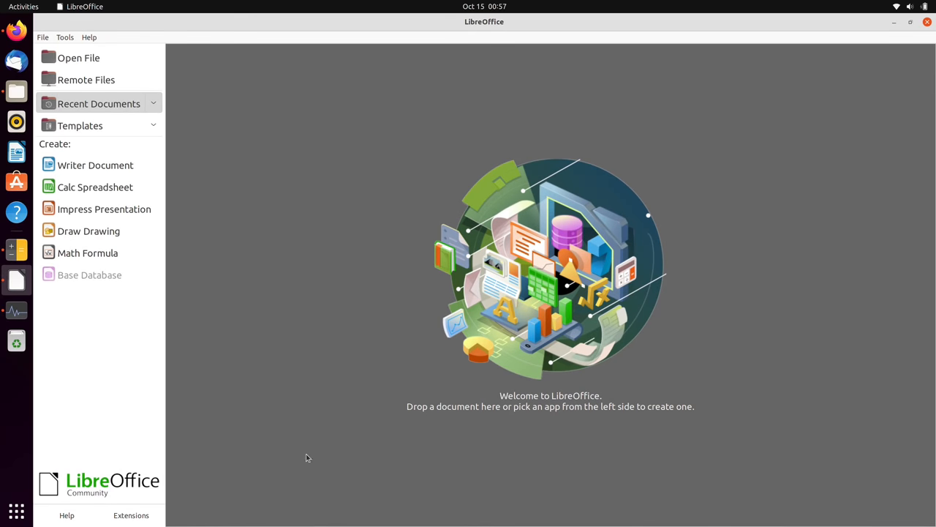
pyautogui.click(23, 7)
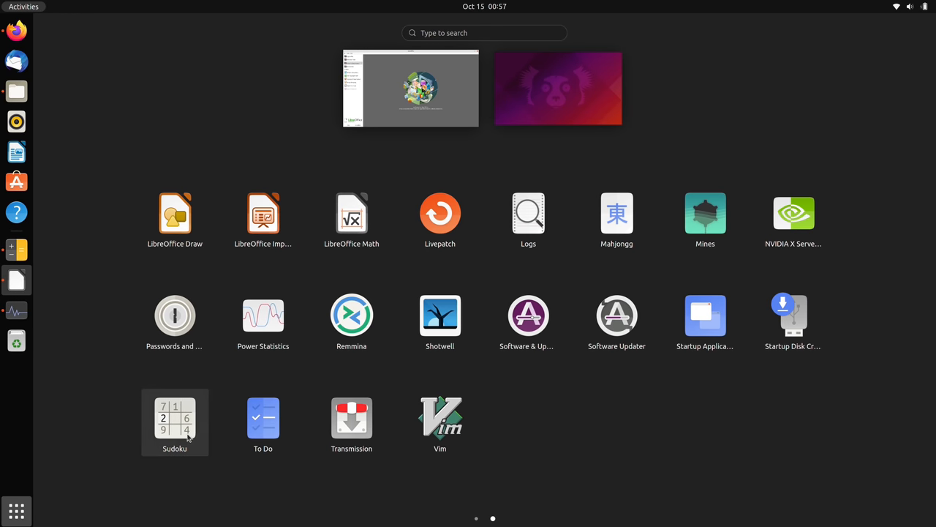
pyautogui.moveTo(481, 345)
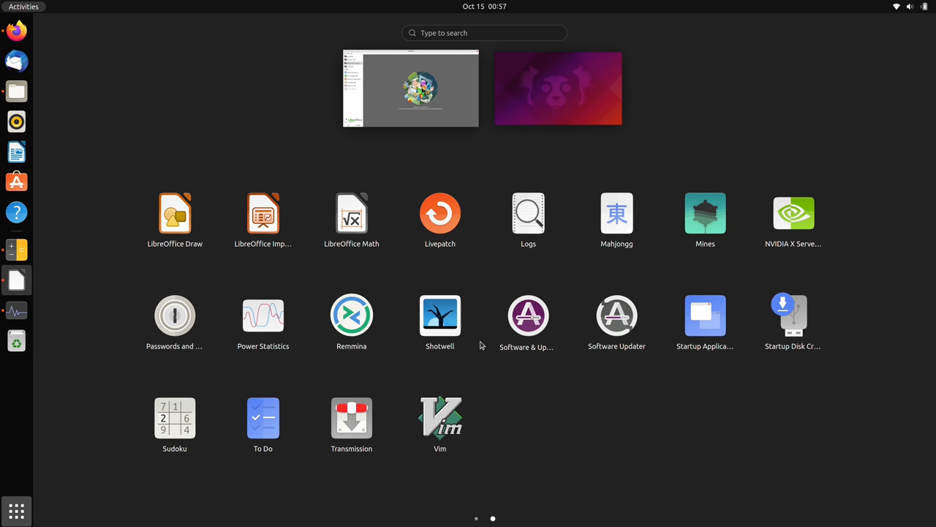
pyautogui.click(439, 315)
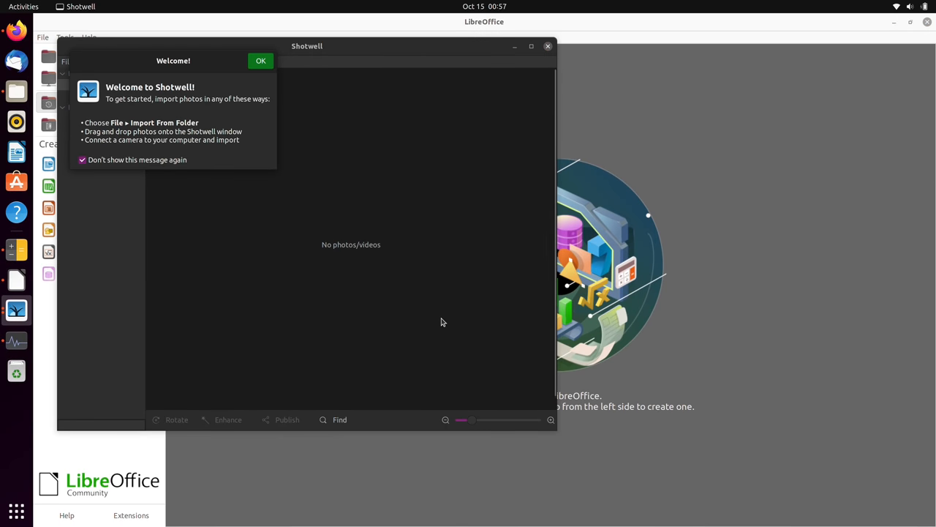
pyautogui.click(24, 6)
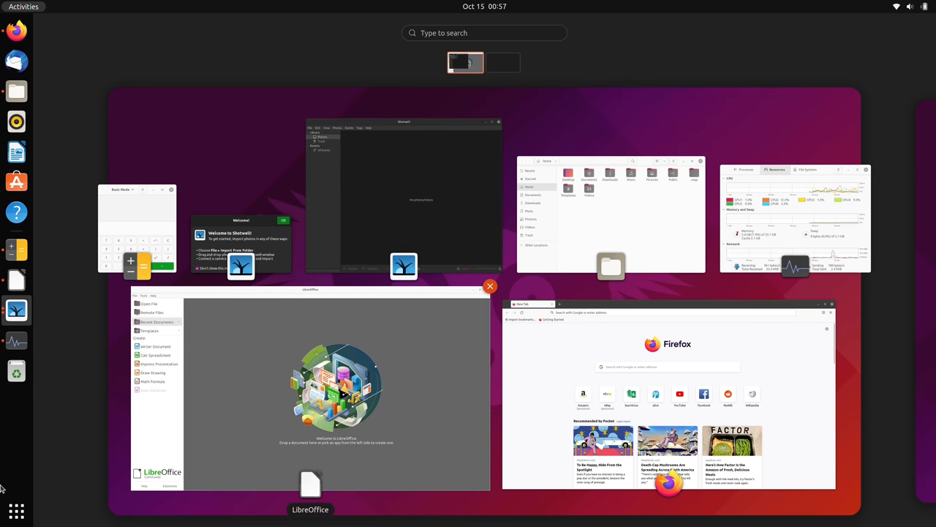
pyautogui.click(16, 511)
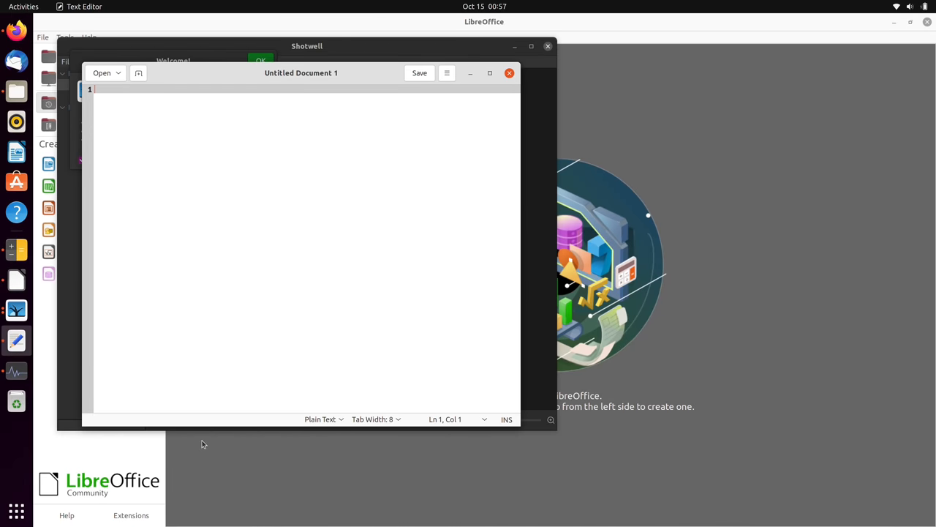
pyautogui.click(24, 7)
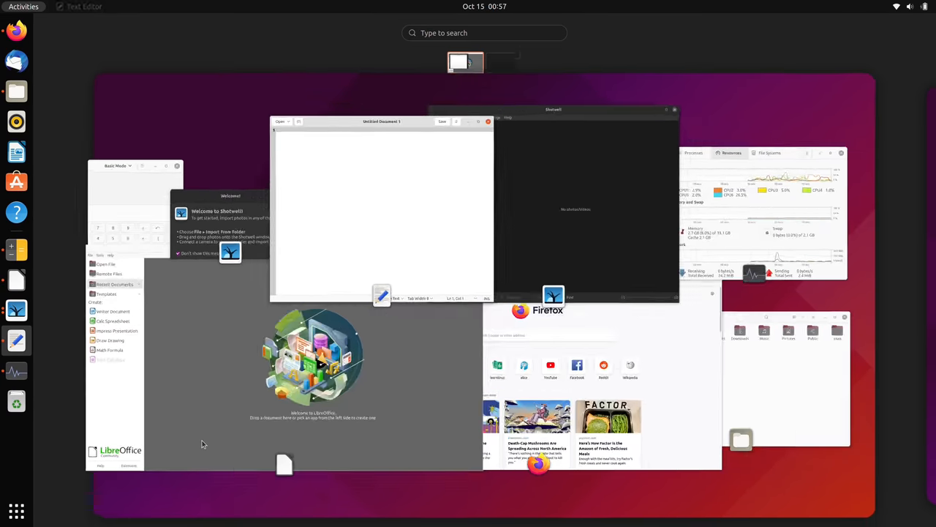